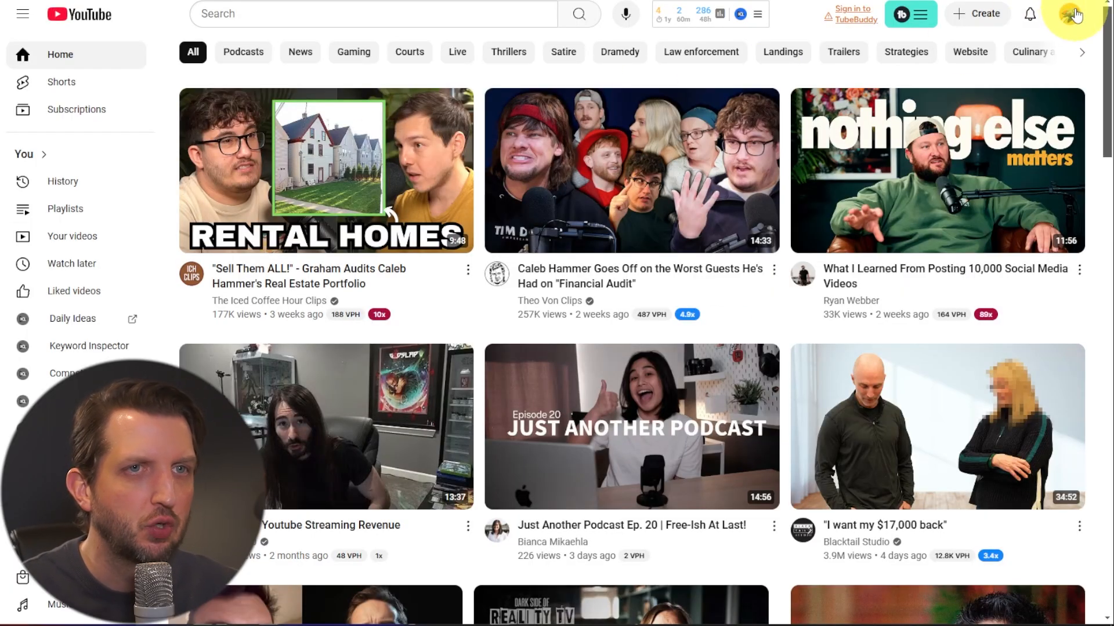
- Reach the YouTube Studio dashboard through the profile avatar's account menu
{"action": "left_click", "coordinate": [1068, 14]}
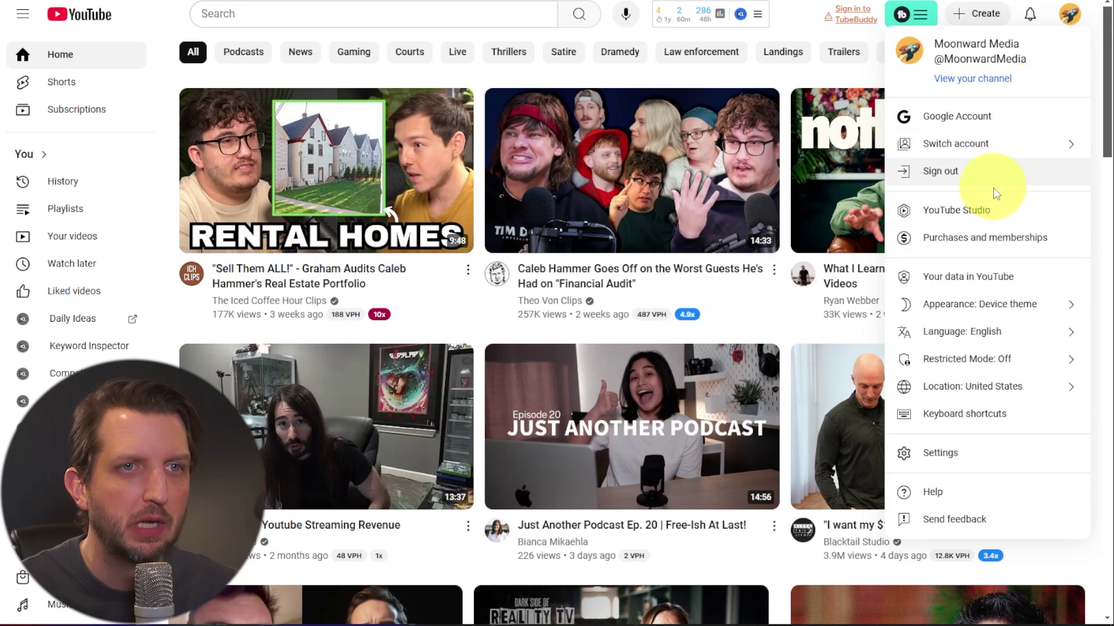
{"action": "left_click", "coordinate": [937, 171]}
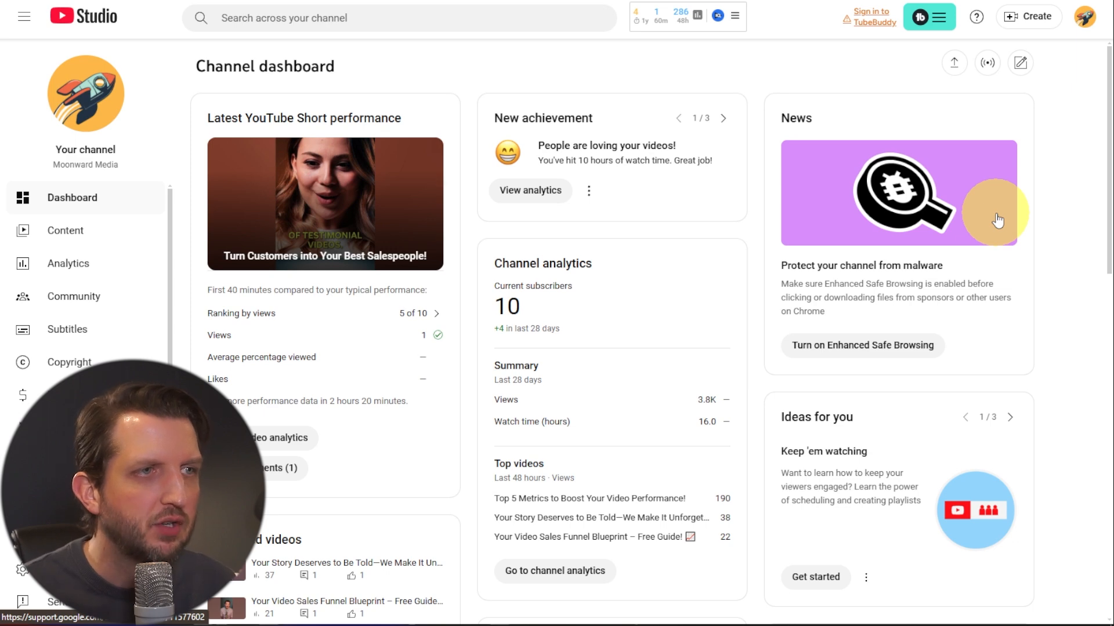
{"action": "mouse_move", "coordinate": [67, 329]}
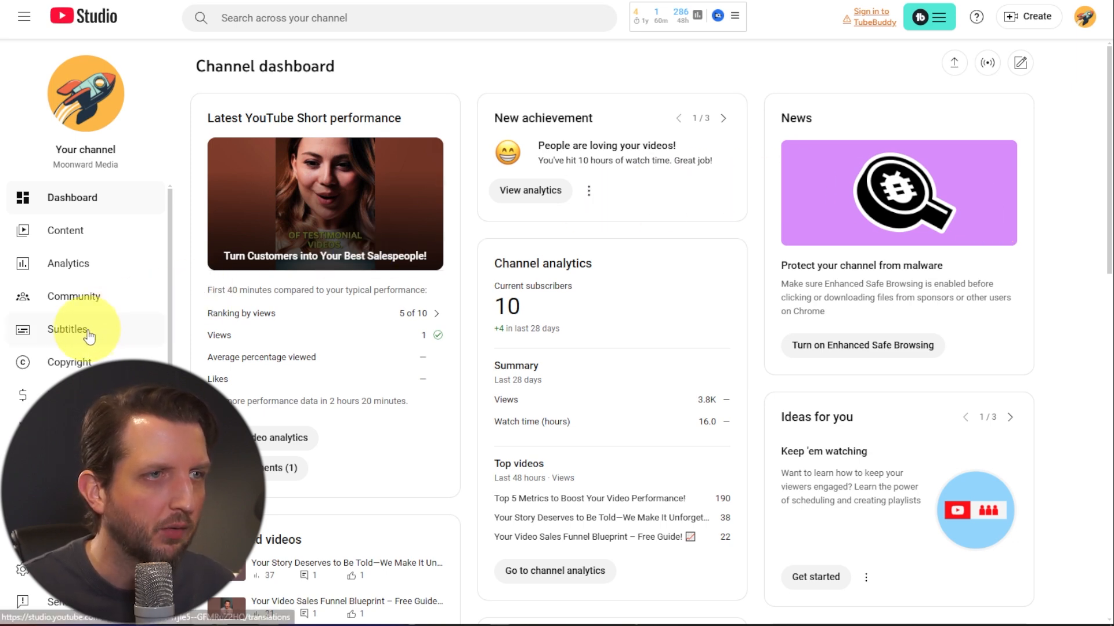
- Open the Subtitles page from the Studio sidebar
{"action": "left_click", "coordinate": [67, 329]}
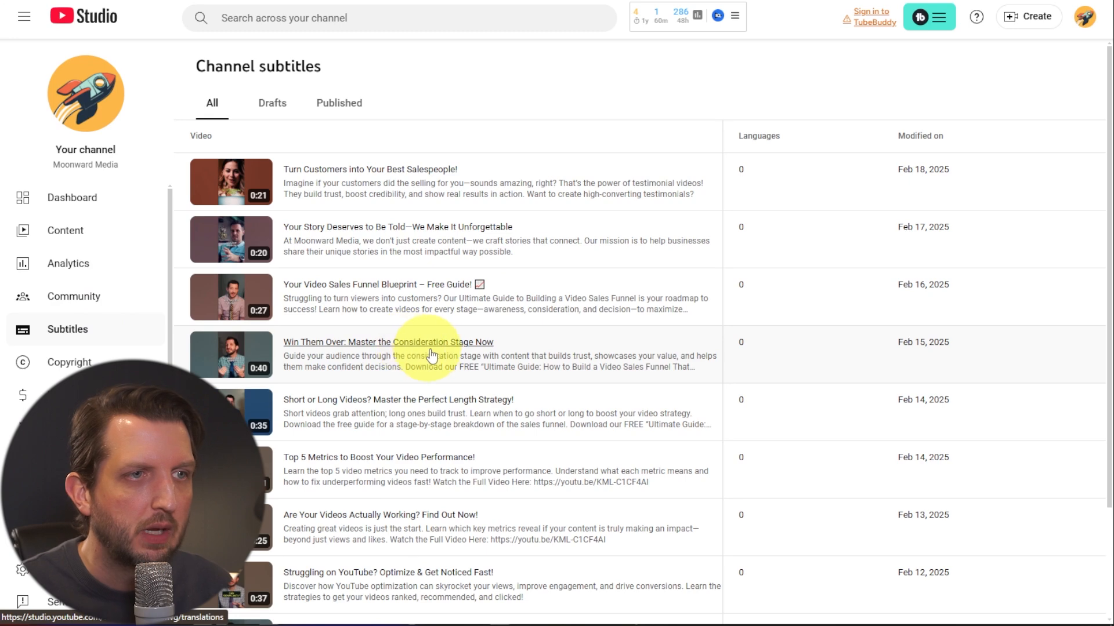
{"action": "mouse_move", "coordinate": [400, 315]}
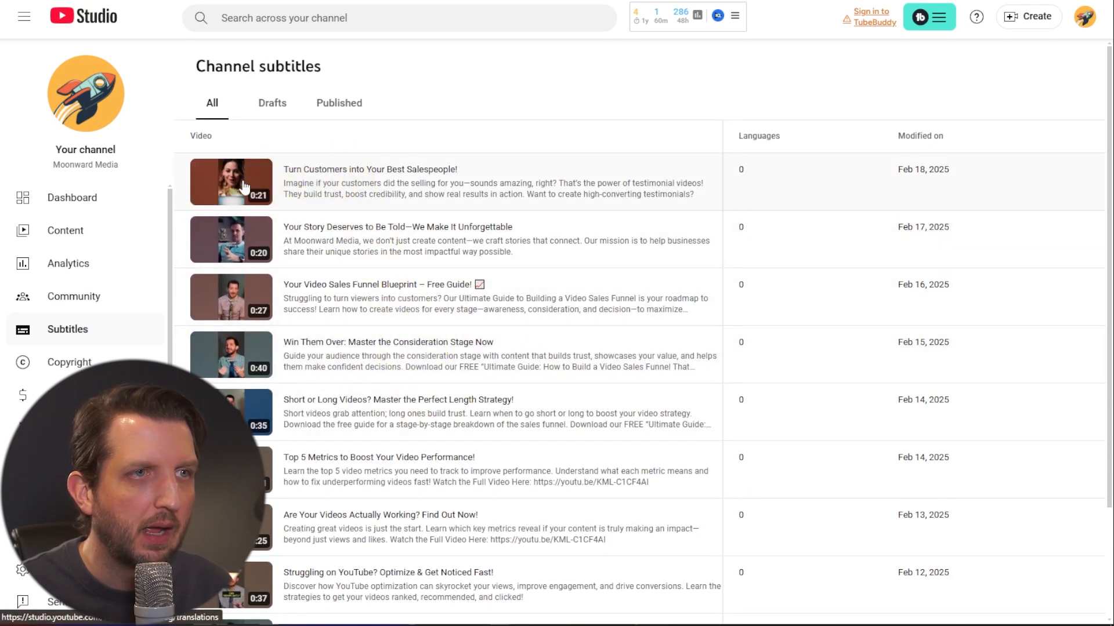
- Open 'Turn Customers into Your Best Salespeople!' and confirm English as its video language
{"action": "left_click", "coordinate": [231, 181]}
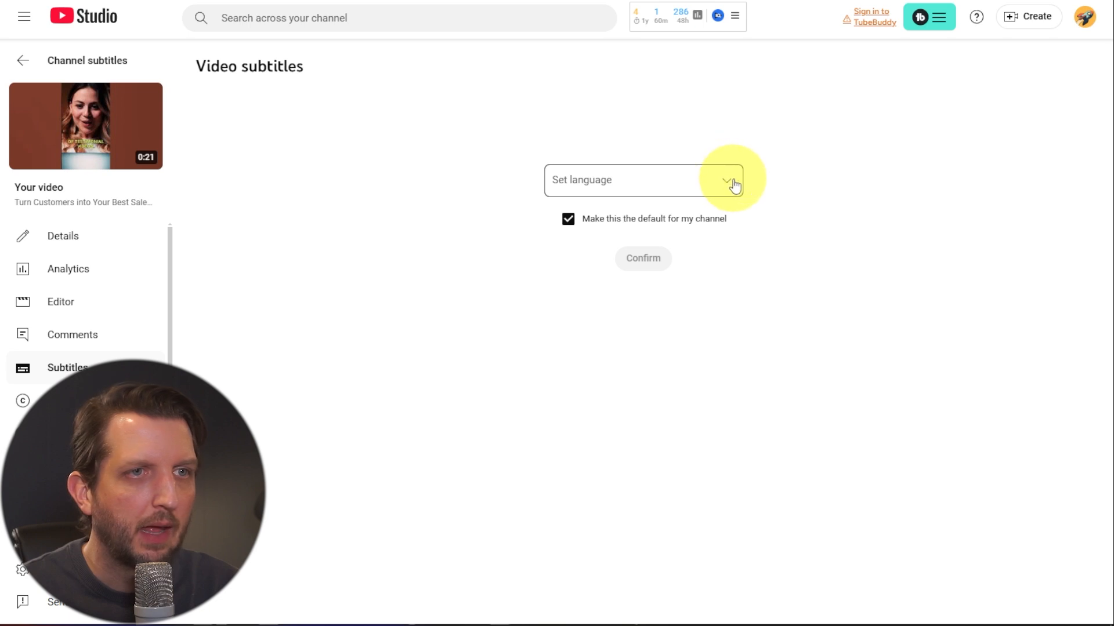
{"action": "left_click", "coordinate": [732, 179]}
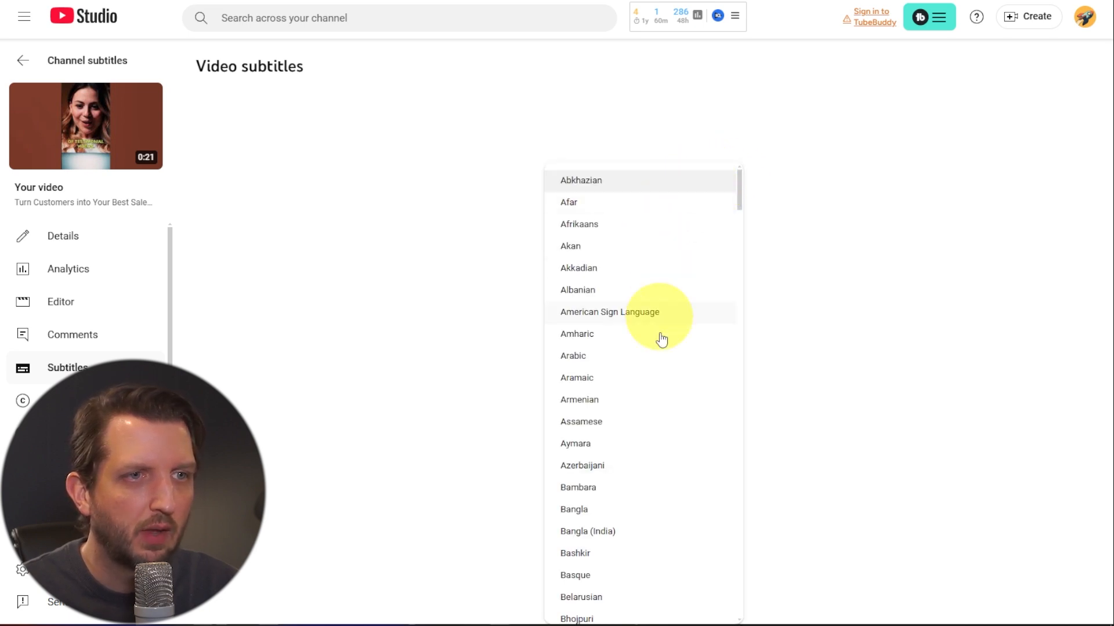
{"action": "scroll", "scroll_direction": "down", "scroll_amount": 3}
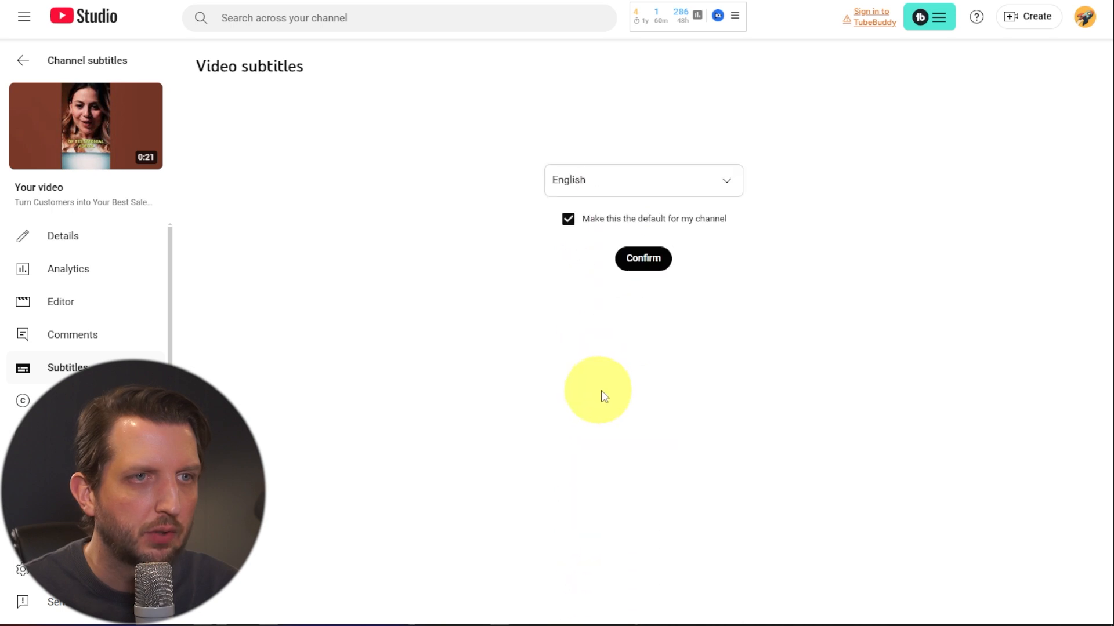
{"action": "mouse_move", "coordinate": [572, 231]}
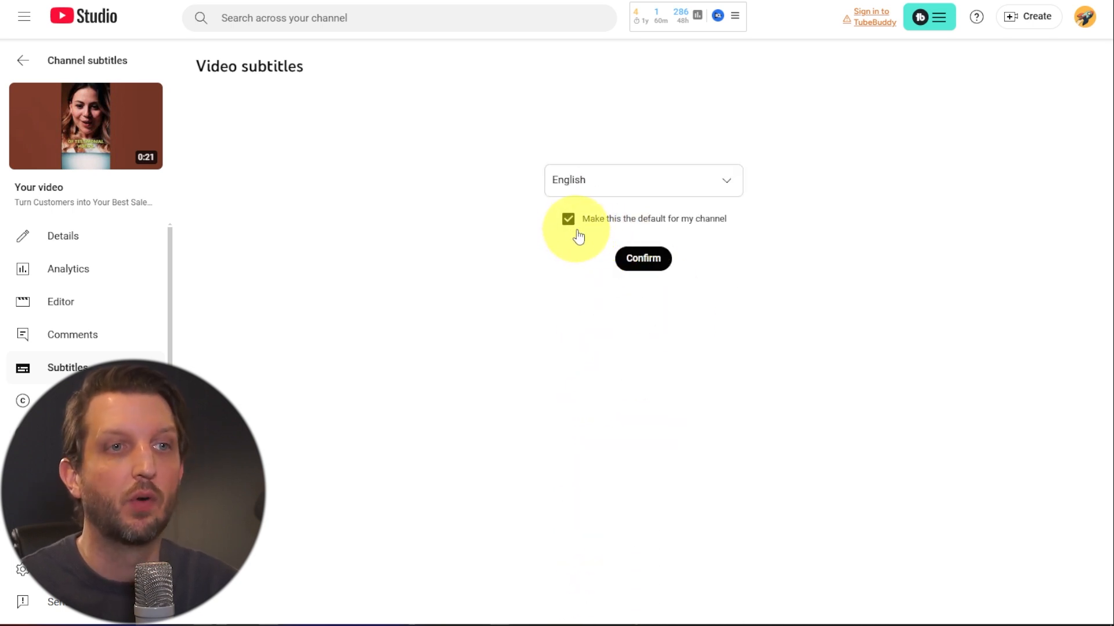
{"action": "mouse_move", "coordinate": [615, 239]}
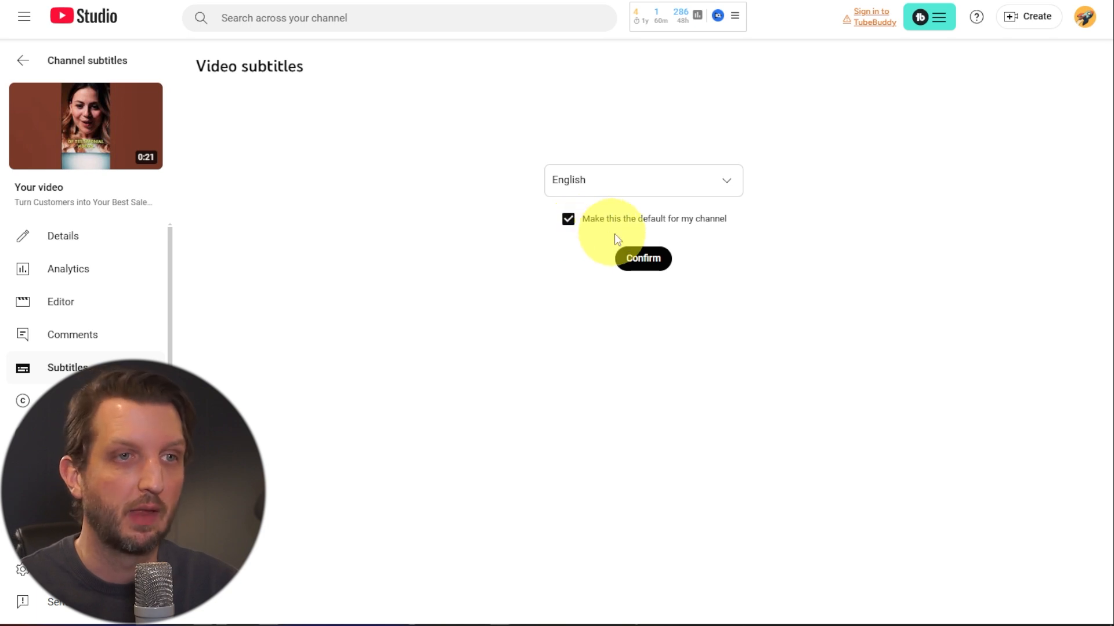
{"action": "left_click", "coordinate": [642, 258]}
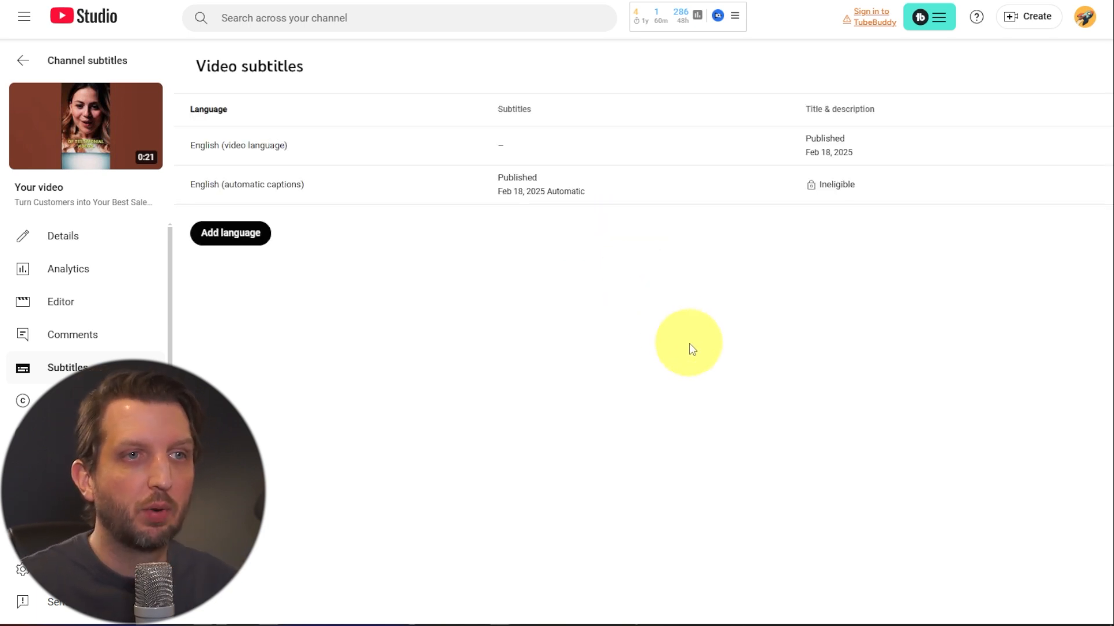
{"action": "mouse_move", "coordinate": [336, 343]}
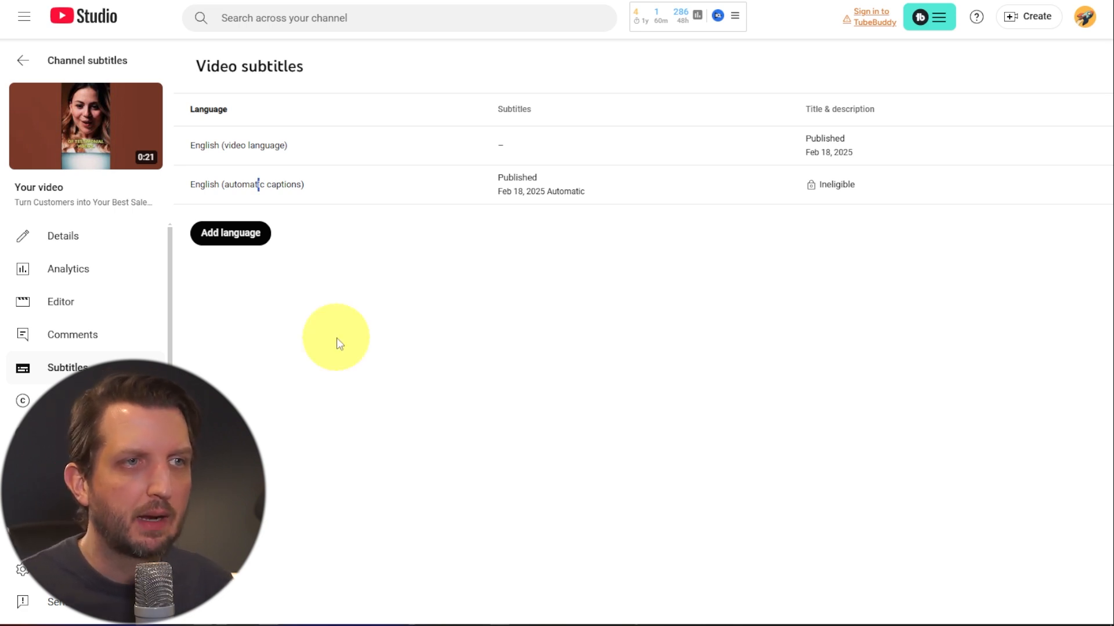
{"action": "mouse_move", "coordinate": [230, 233]}
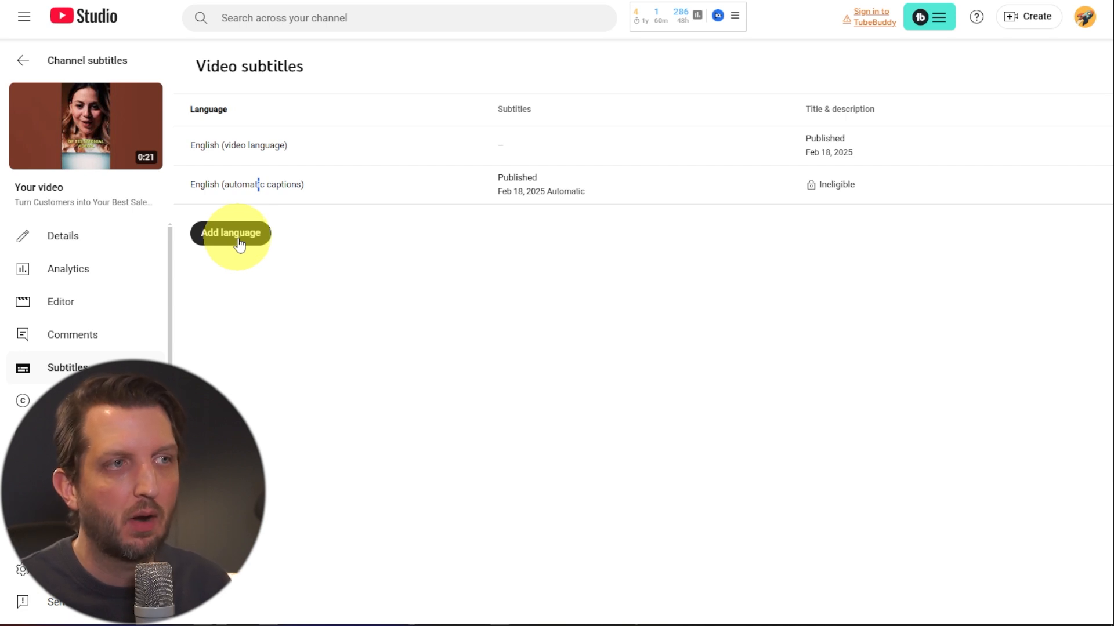
{"action": "mouse_move", "coordinate": [210, 213]}
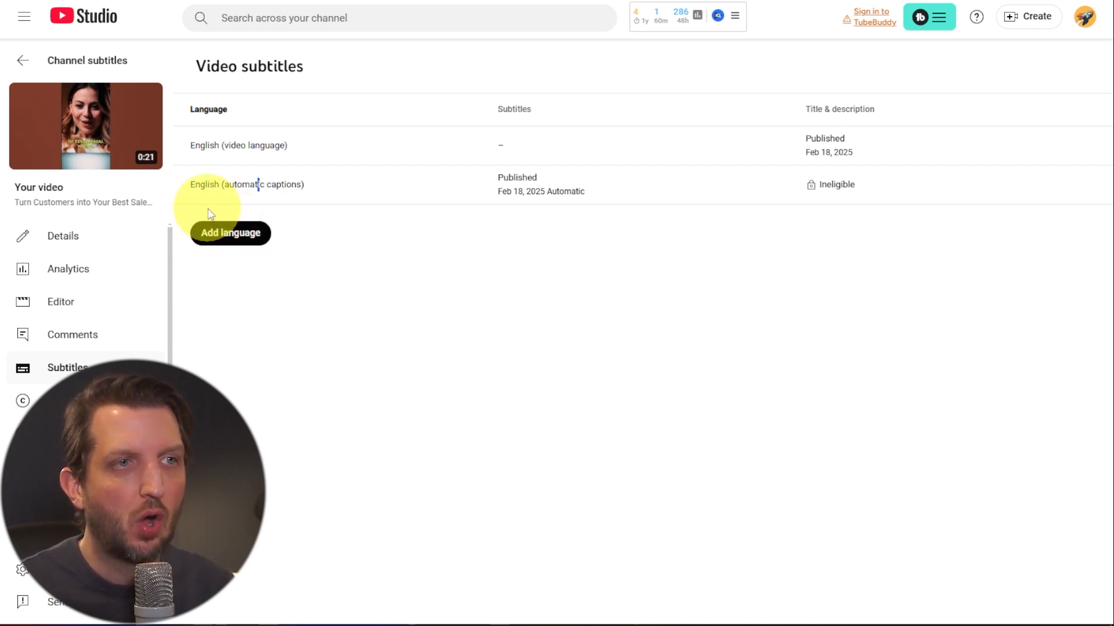
{"action": "mouse_move", "coordinate": [401, 223]}
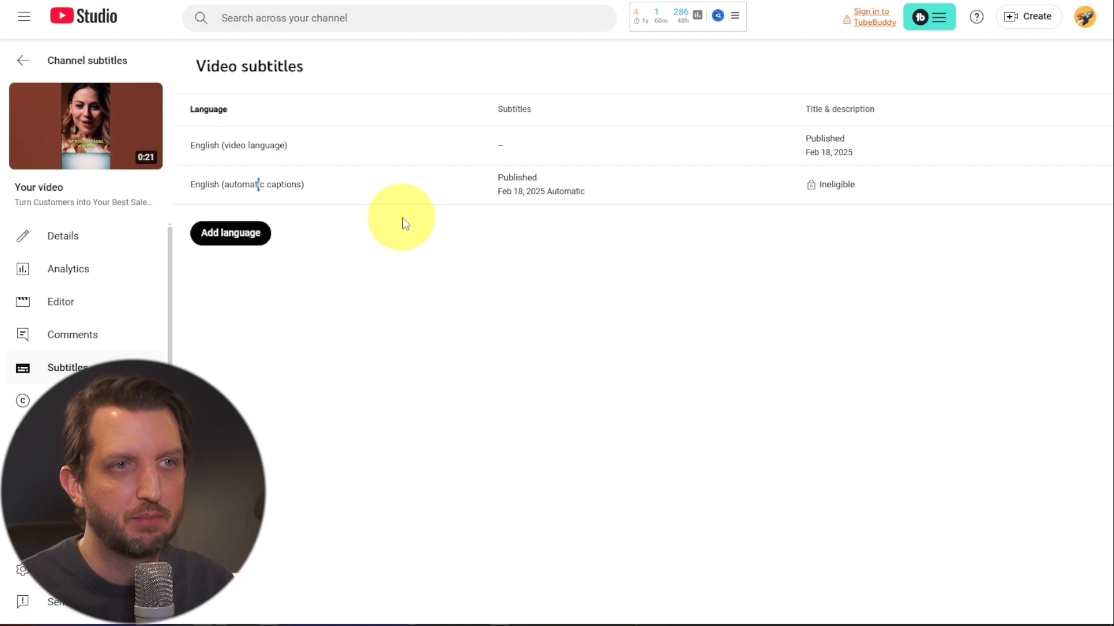
{"action": "mouse_move", "coordinate": [515, 238]}
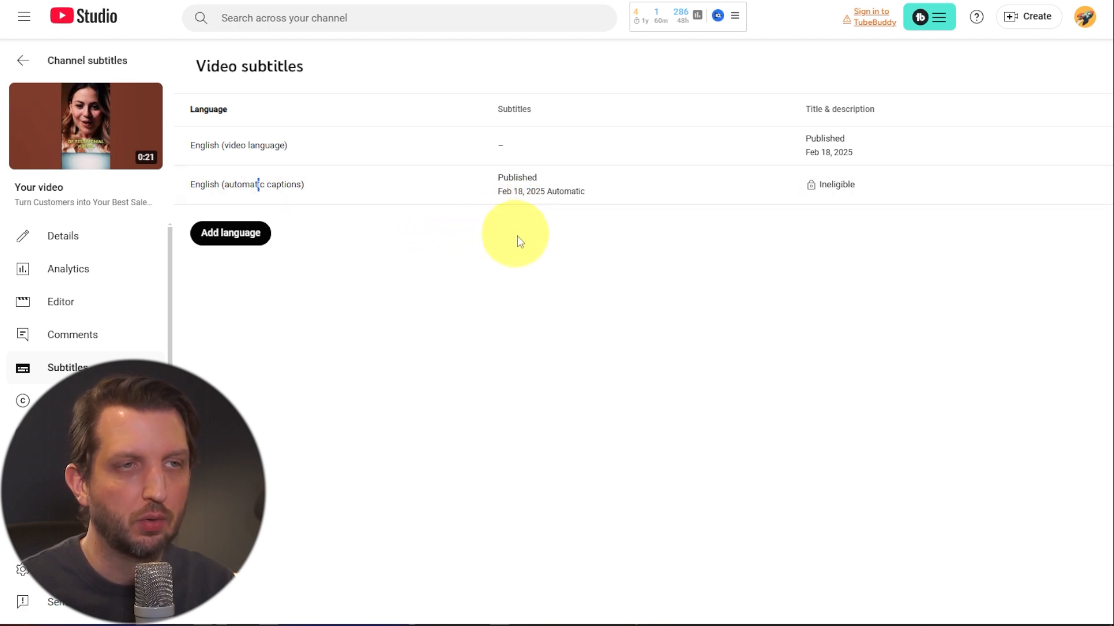
{"action": "mouse_move", "coordinate": [238, 145]}
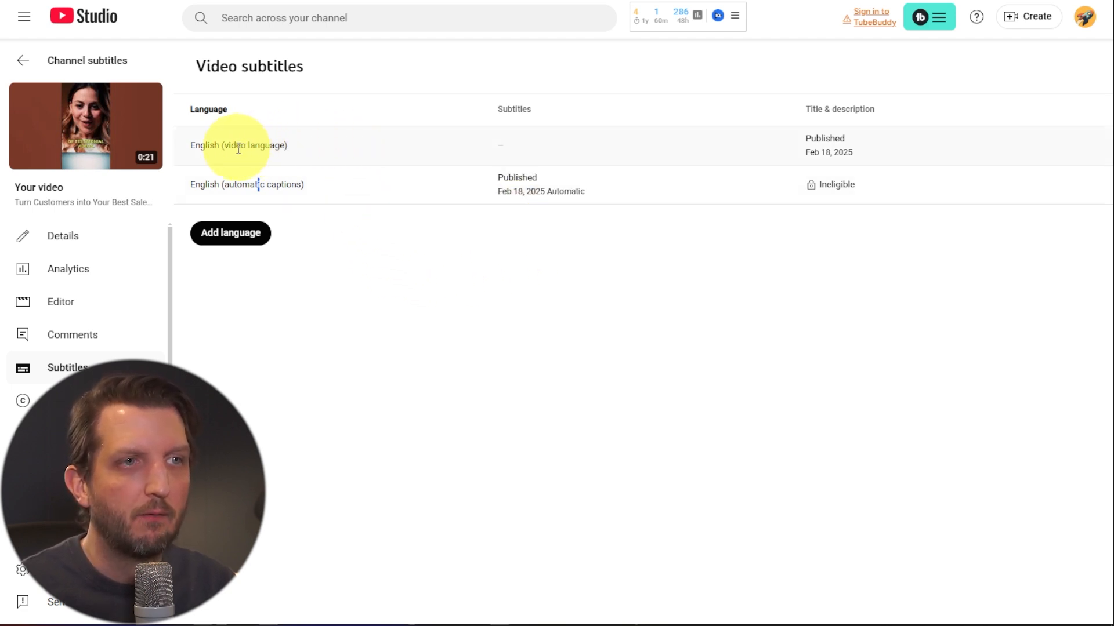
{"action": "mouse_move", "coordinate": [511, 145]}
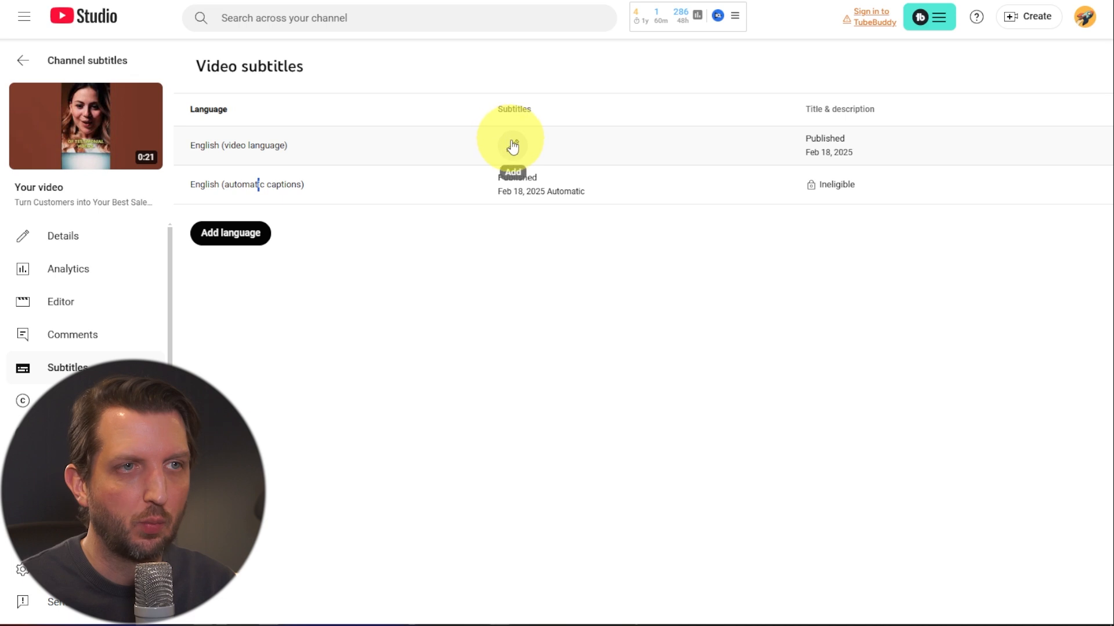
{"action": "mouse_move", "coordinate": [544, 148]}
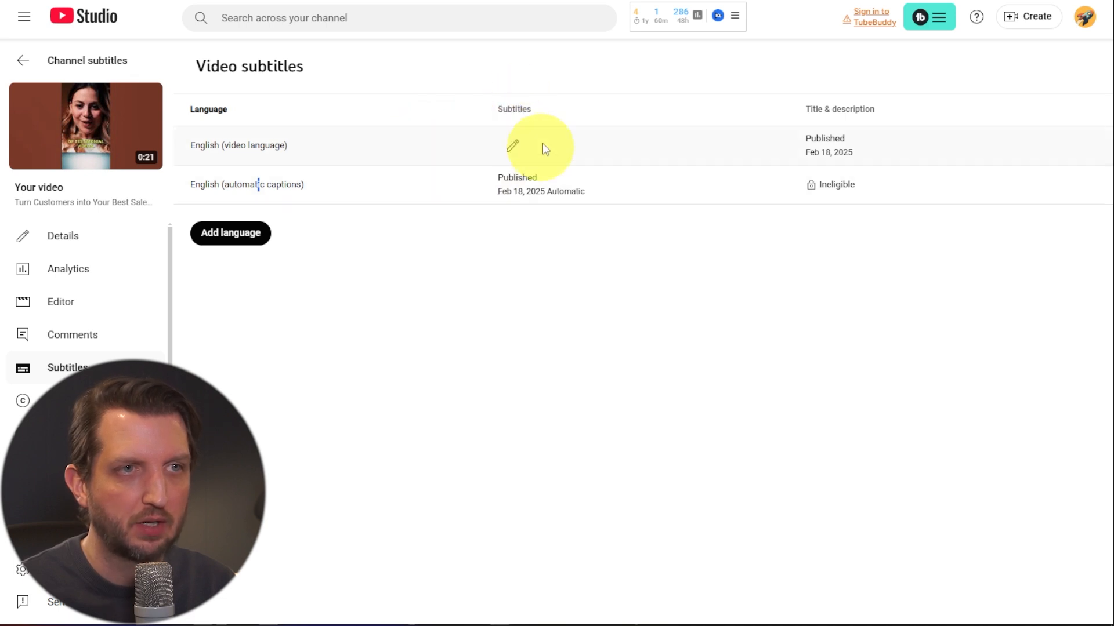
{"action": "mouse_move", "coordinate": [513, 147]}
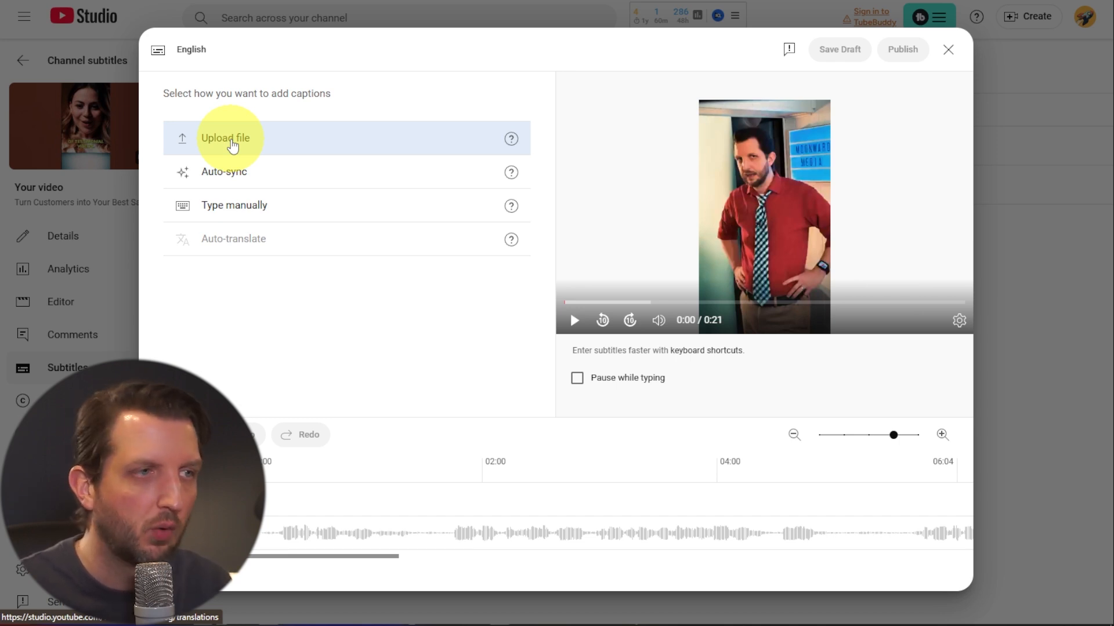
{"action": "mouse_move", "coordinate": [234, 171]}
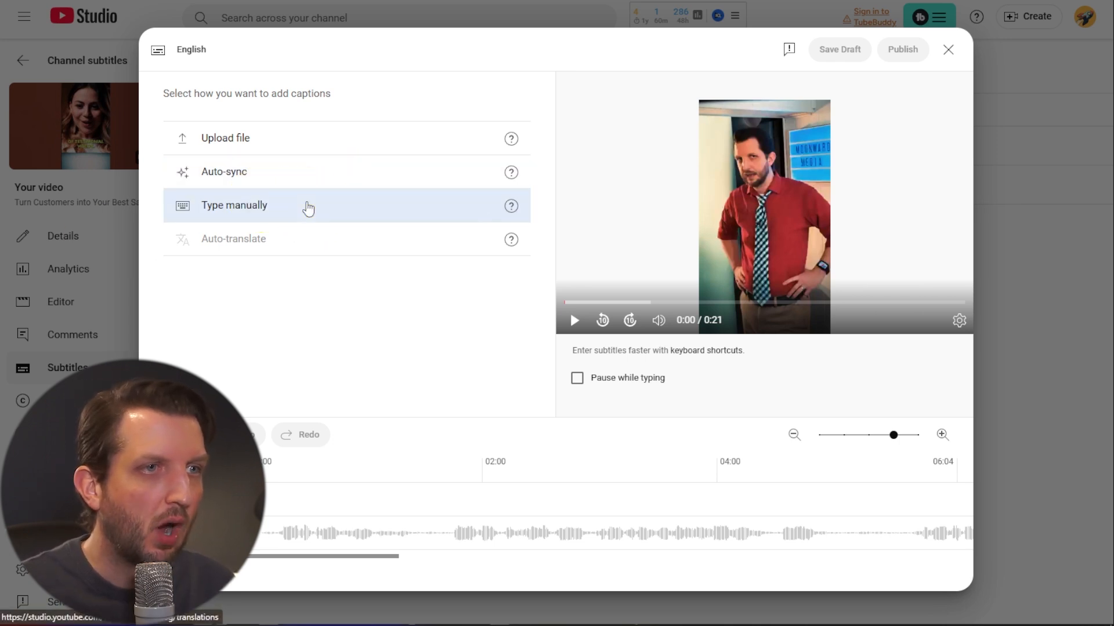
- Choose Type manually to write English captions by hand
{"action": "left_click", "coordinate": [233, 206]}
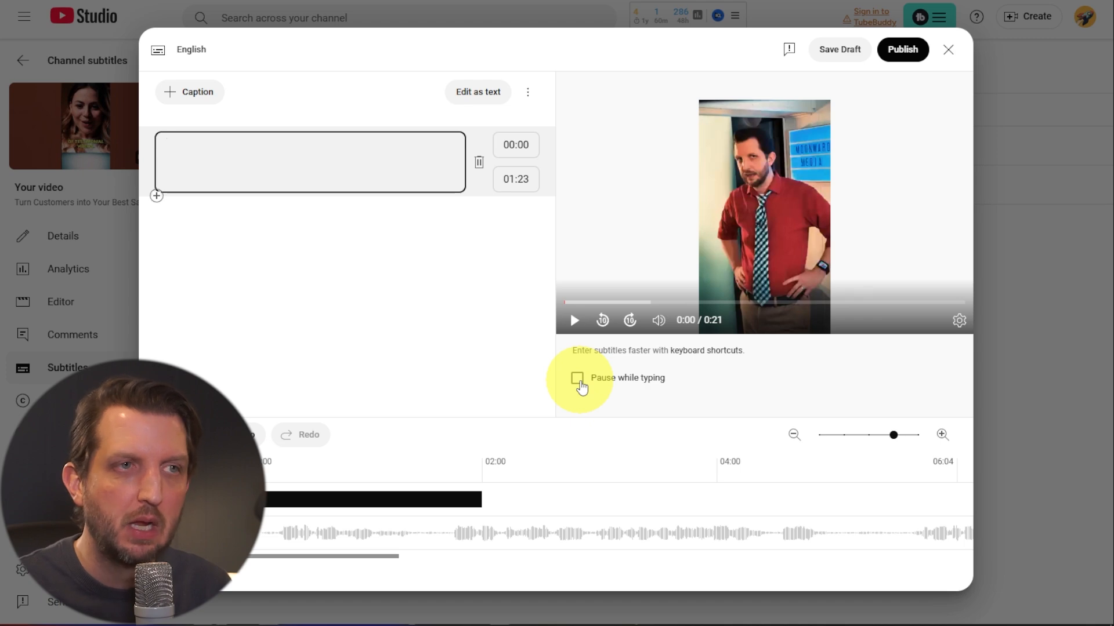
- Enable Pause while typing, type two captions, then close the editor, answering the save prompt
{"action": "left_click", "coordinate": [309, 146]}
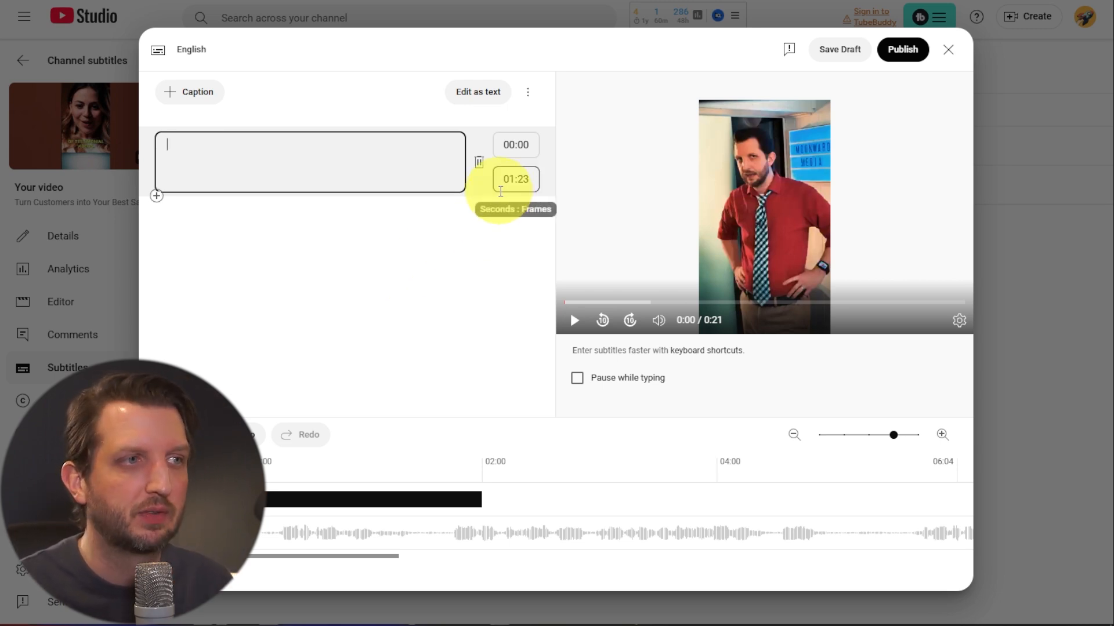
{"action": "mouse_move", "coordinate": [489, 195]}
{"action": "type", "text": "Here's a crazy idea"}
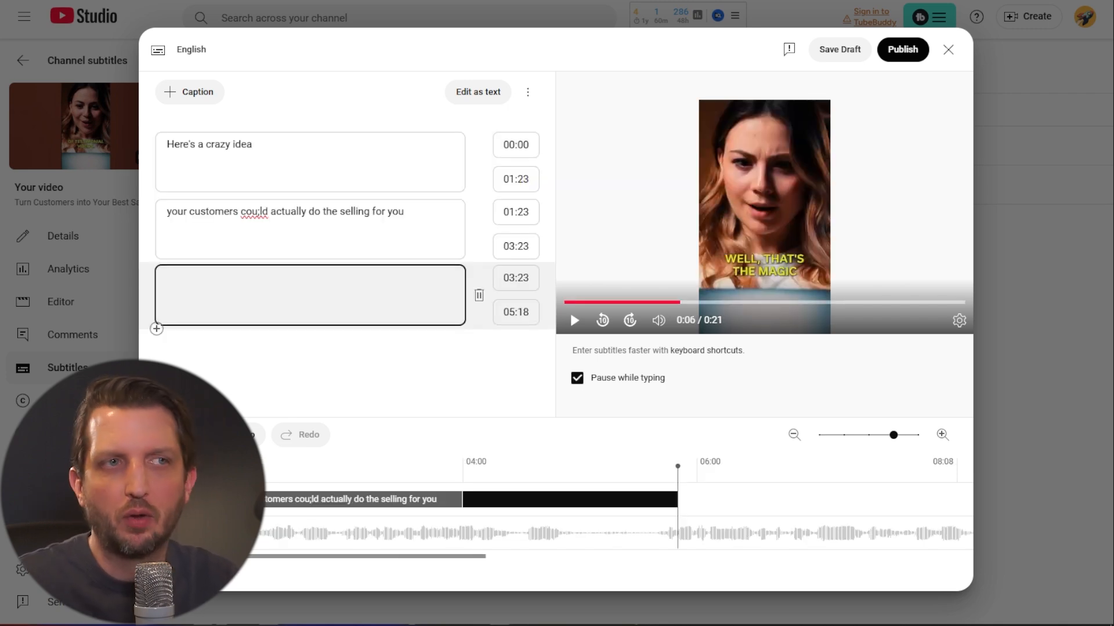
{"action": "left_click", "coordinate": [309, 277]}
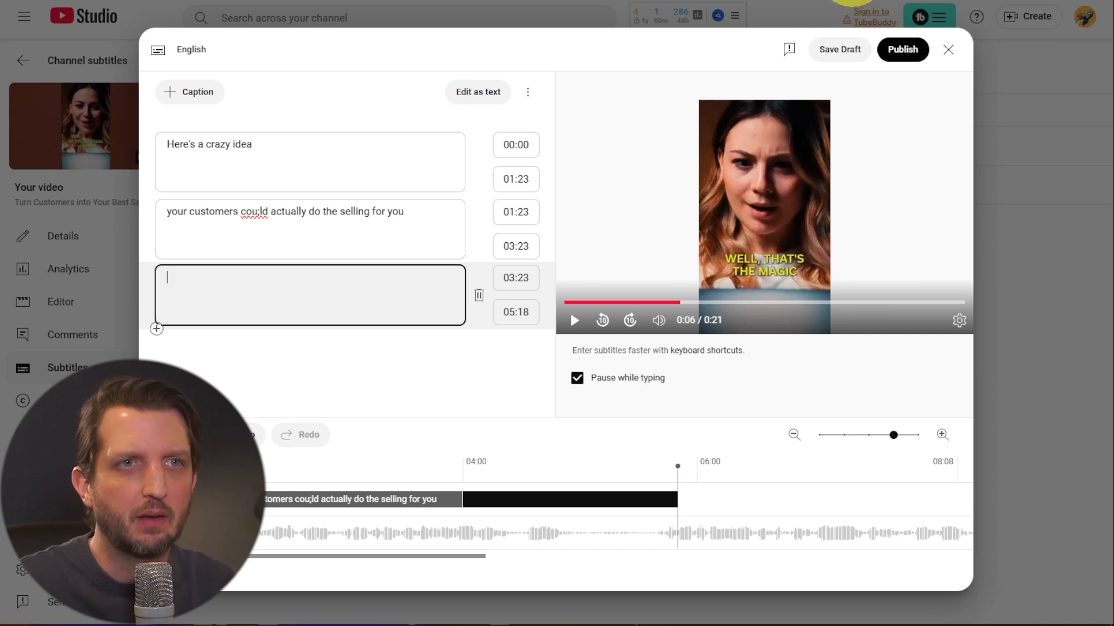
{"action": "left_click", "coordinate": [948, 50]}
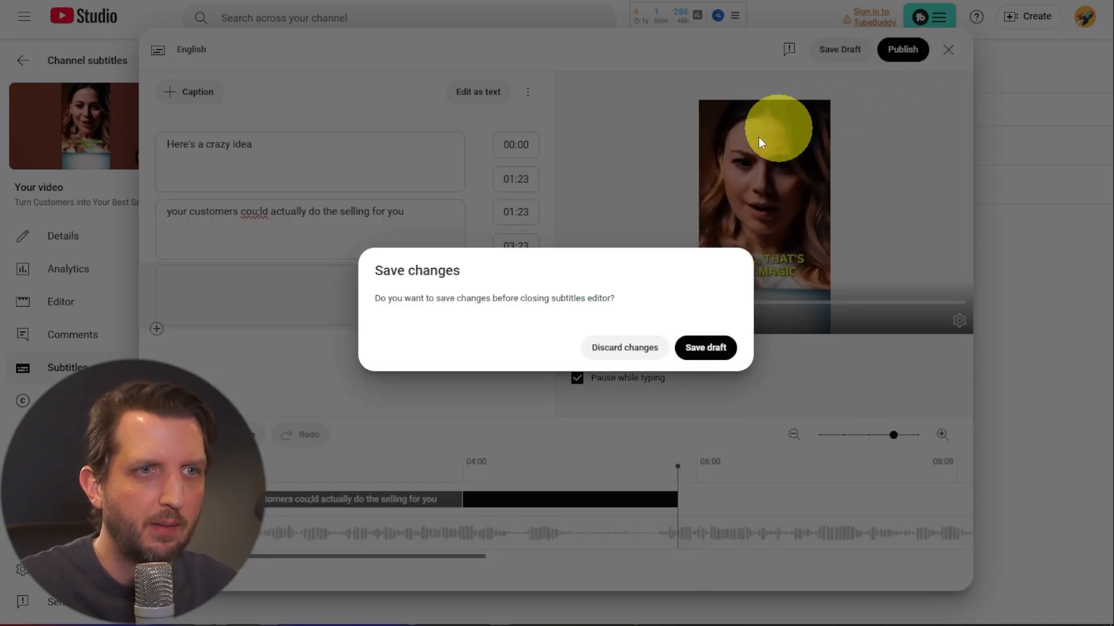
{"action": "left_click", "coordinate": [623, 348]}
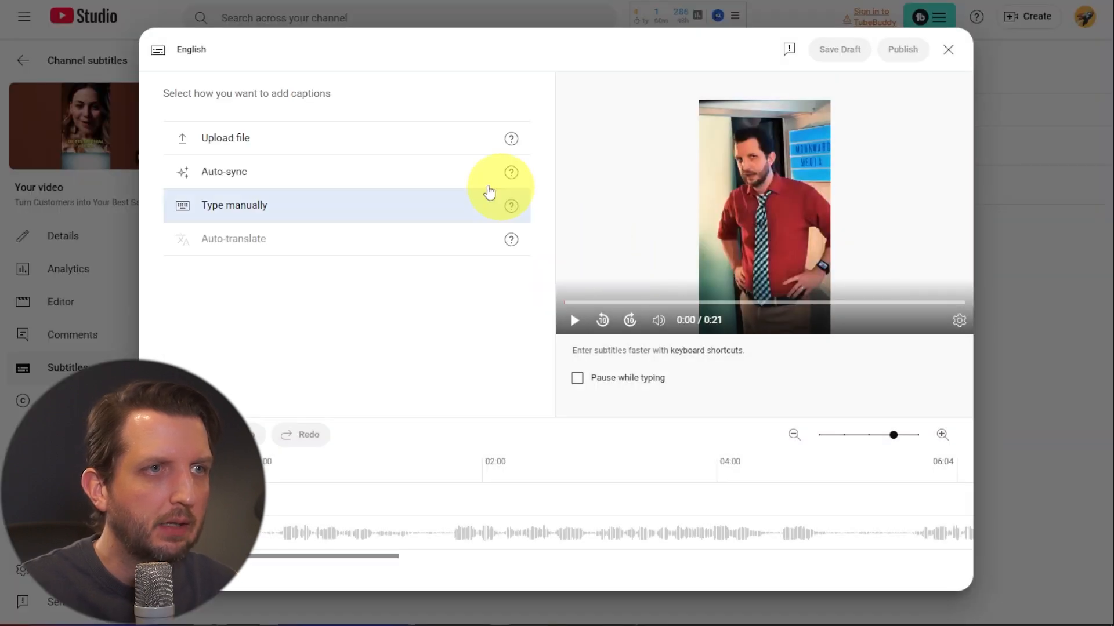
- Choose Auto-sync for the English captions
{"action": "left_click", "coordinate": [234, 206]}
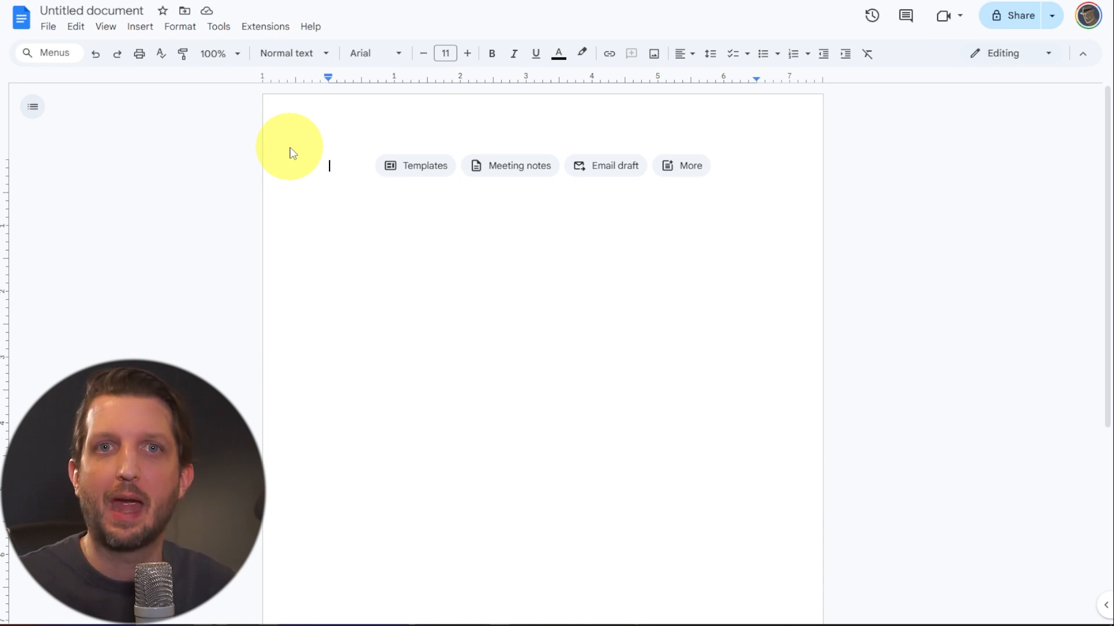
{"action": "mouse_move", "coordinate": [308, 118]}
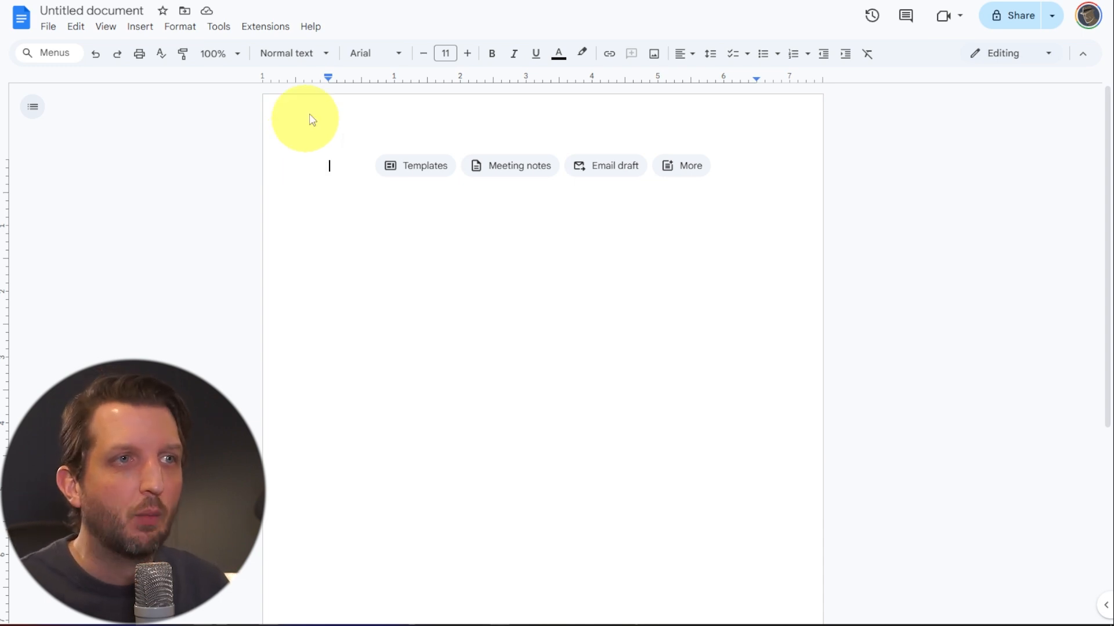
{"action": "mouse_move", "coordinate": [179, 26]}
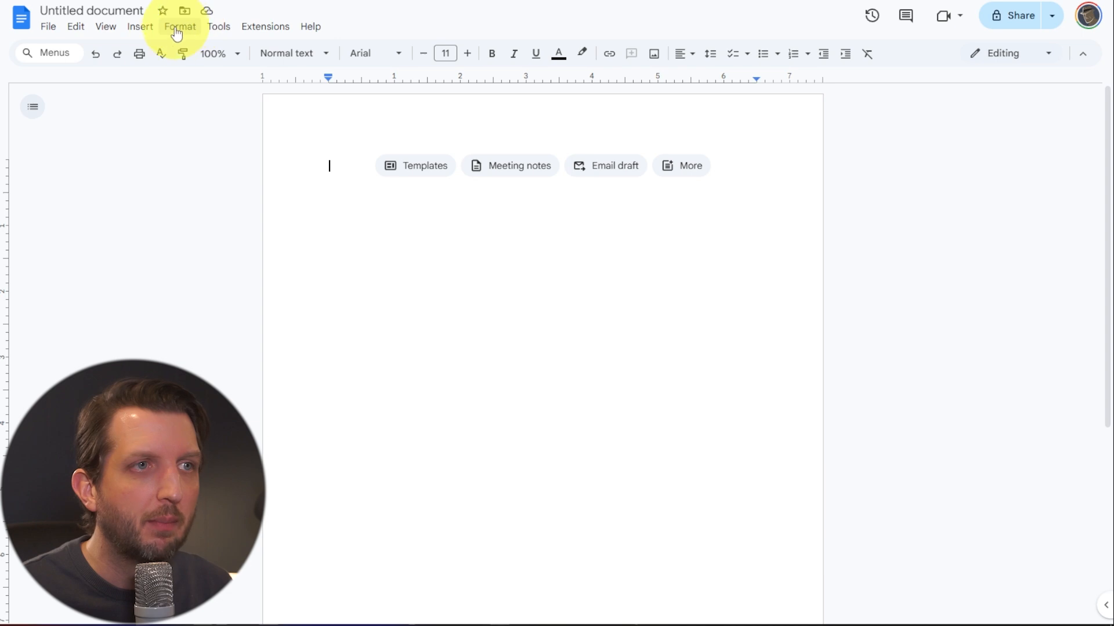
- Turn on Voice typing from the Google Docs Tools menu
{"action": "left_click", "coordinate": [218, 26]}
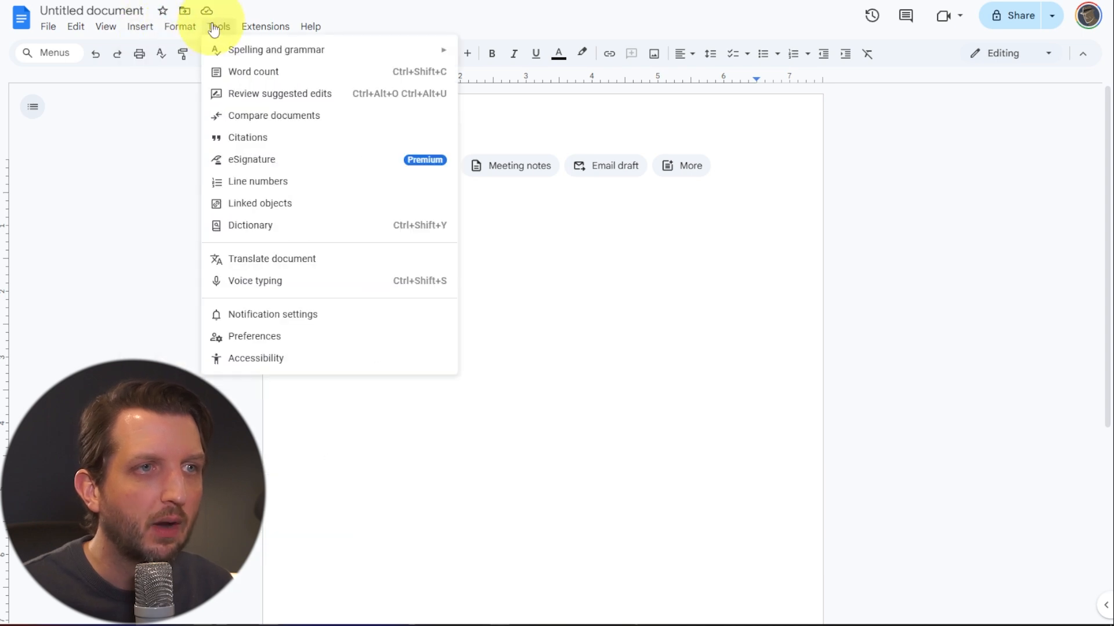
{"action": "mouse_move", "coordinate": [254, 281]}
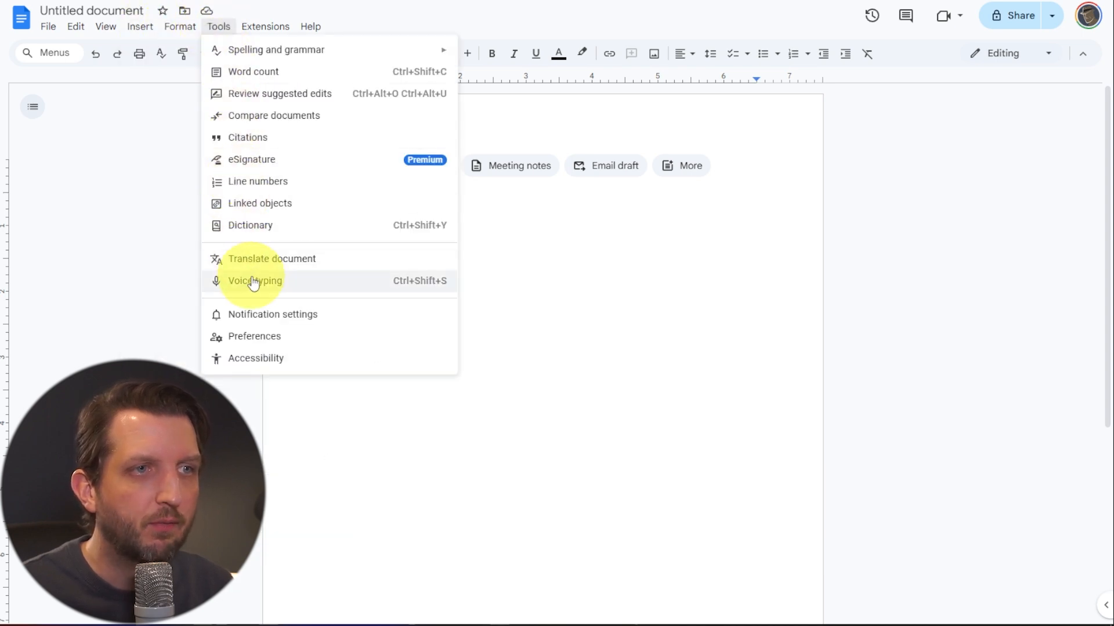
{"action": "left_click", "coordinate": [254, 281]}
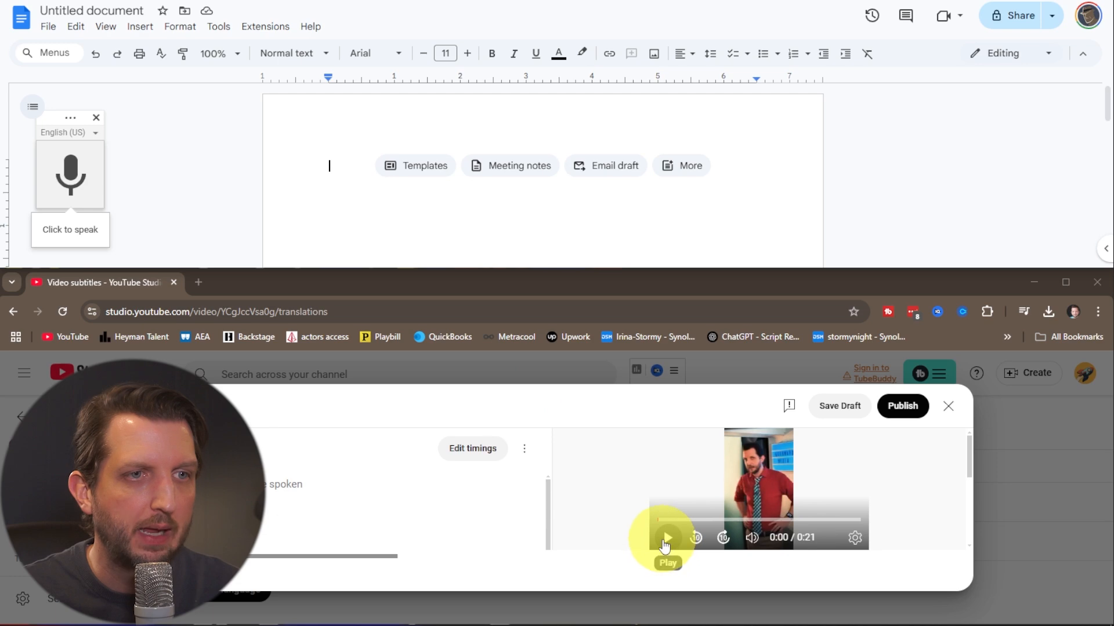
- Play the video so voice typing transcribes it, then select the dictated text
{"action": "left_click", "coordinate": [665, 538]}
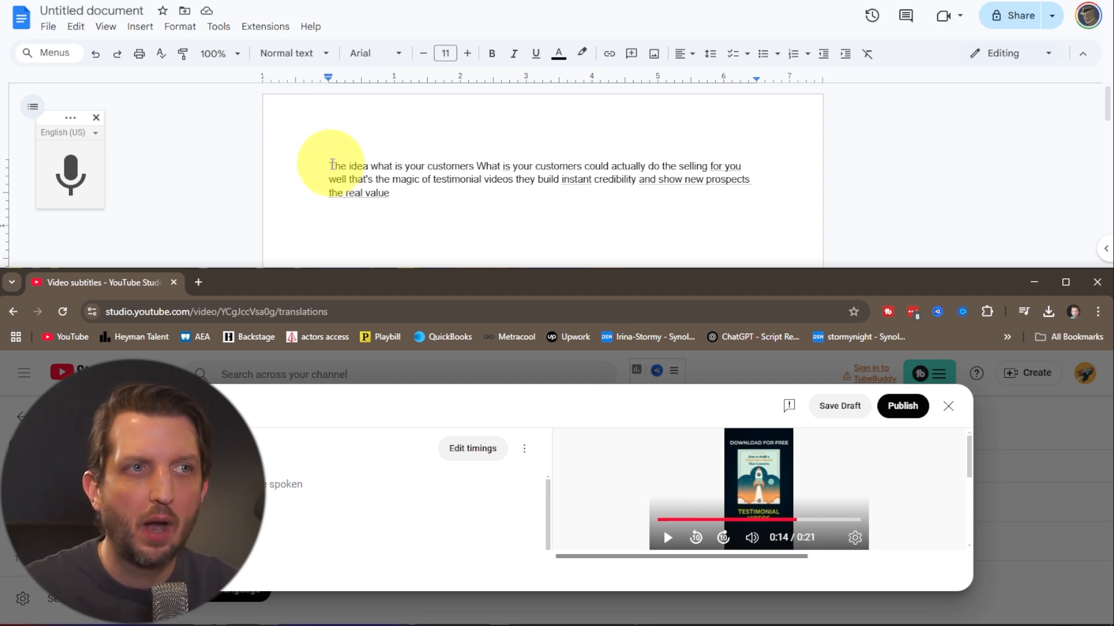
{"action": "left_click", "coordinate": [391, 193]}
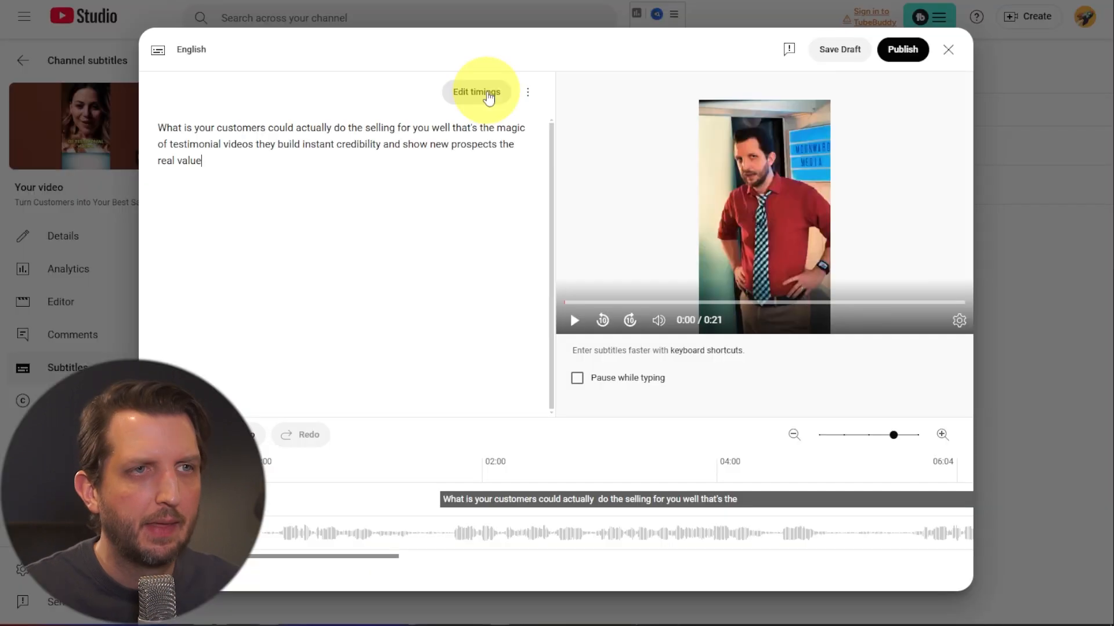
- Apply Edit timings to create caption boxes, then close the editor and discard changes
{"action": "left_click", "coordinate": [475, 92]}
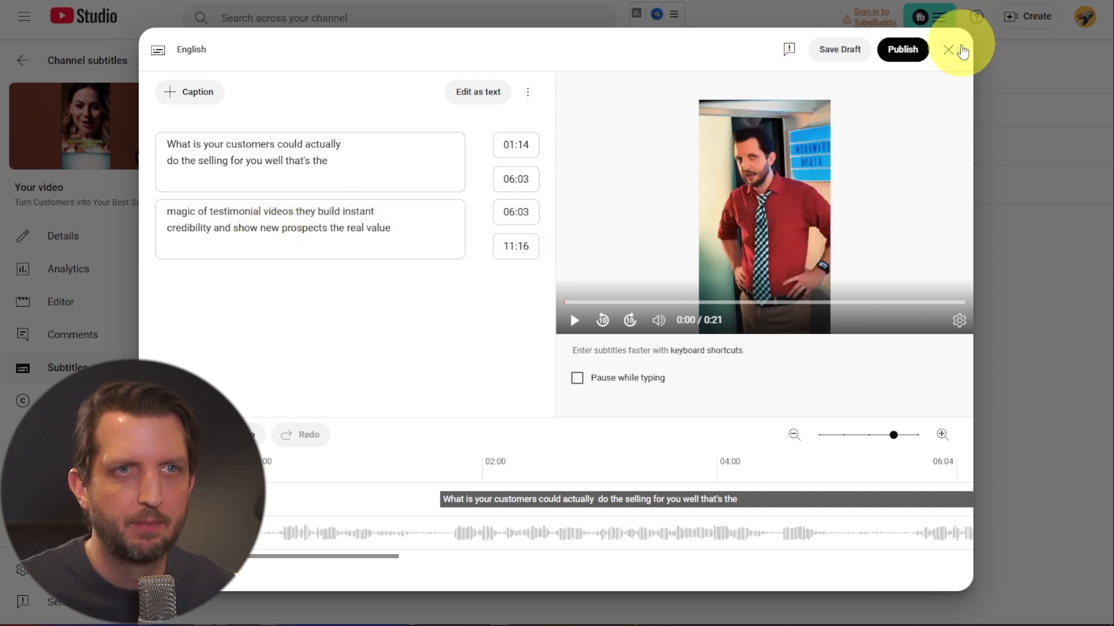
{"action": "left_click", "coordinate": [948, 50]}
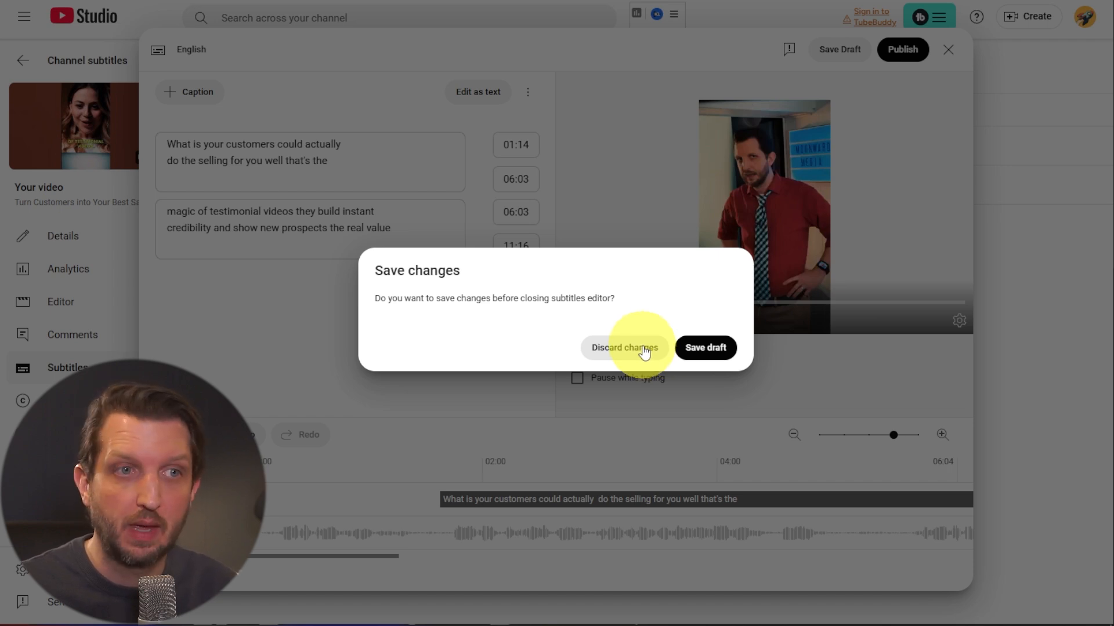
{"action": "left_click", "coordinate": [623, 348]}
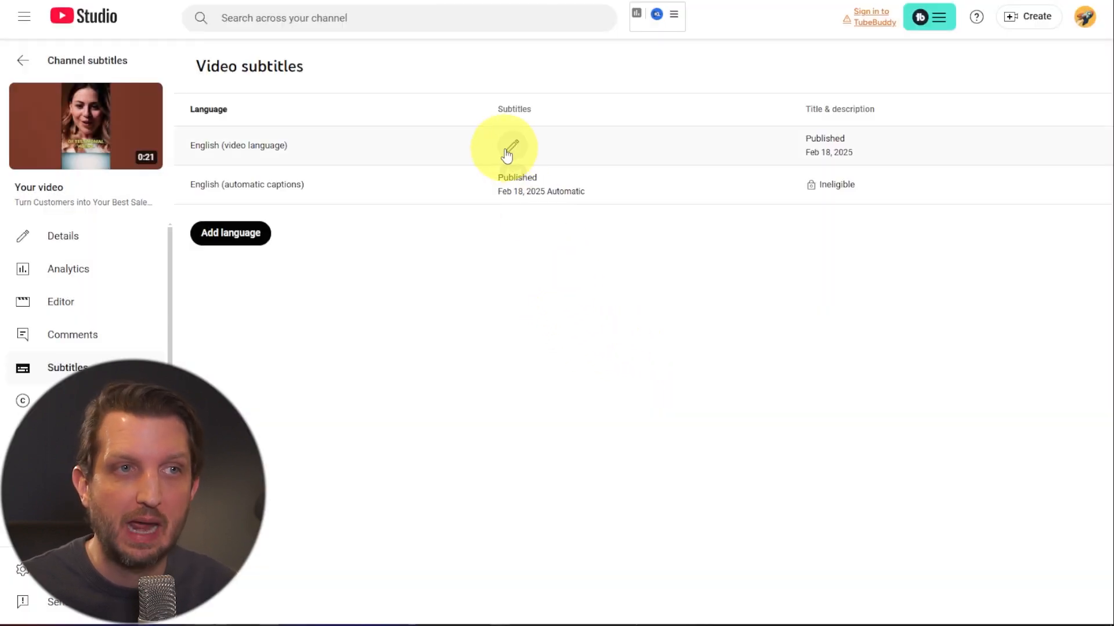
- Edit English subtitles, choose Upload file without timing, and continue to the file picker
{"action": "left_click", "coordinate": [504, 152]}
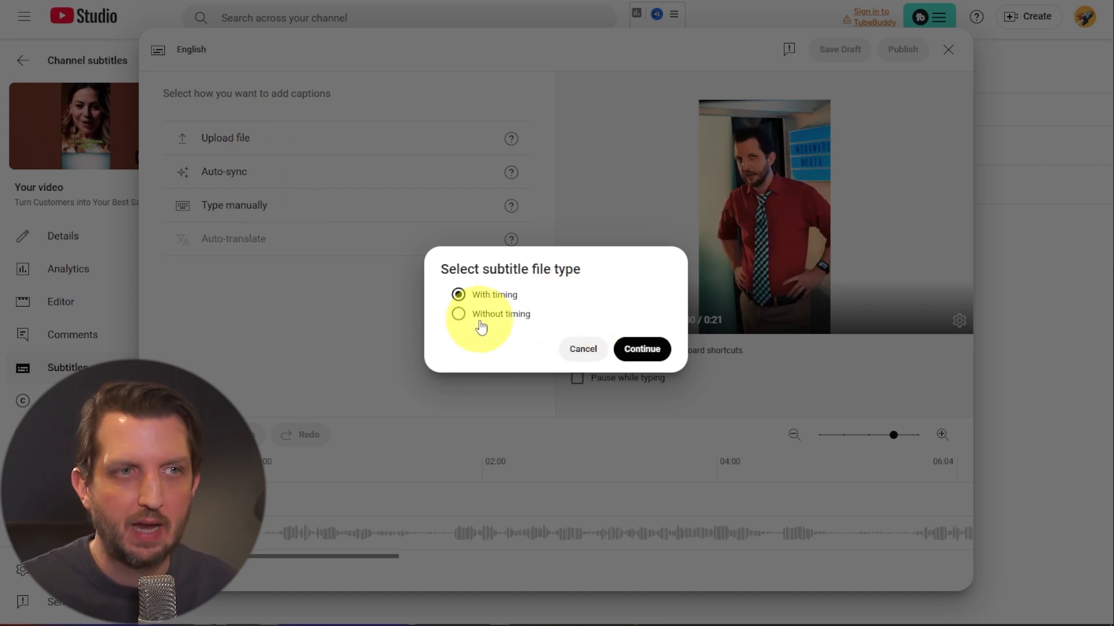
{"action": "left_click", "coordinate": [640, 349]}
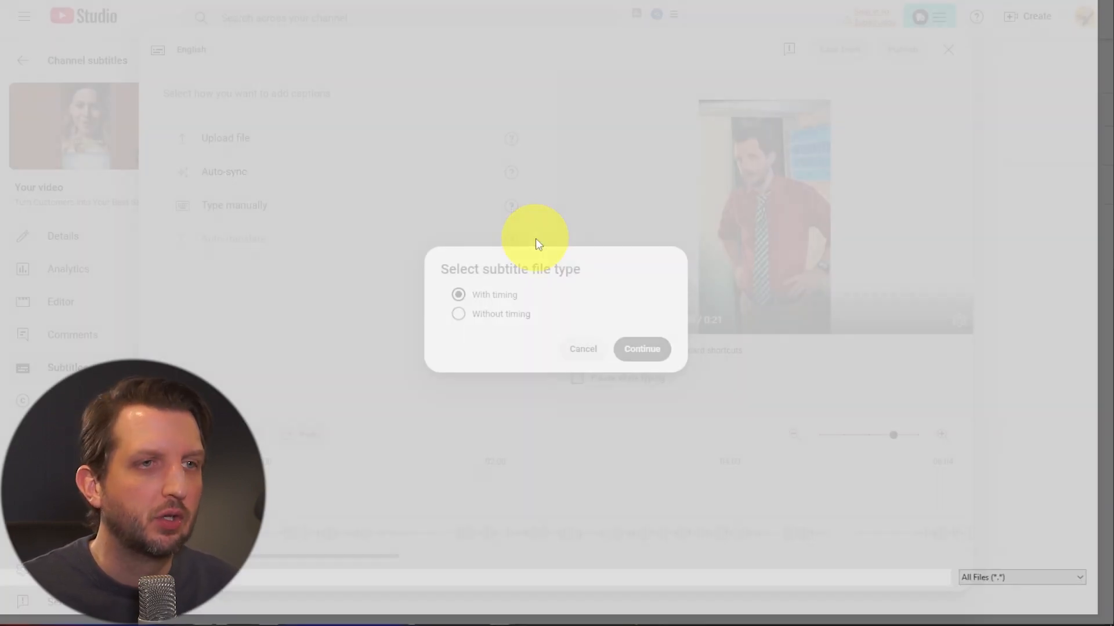
{"action": "left_click", "coordinate": [640, 349]}
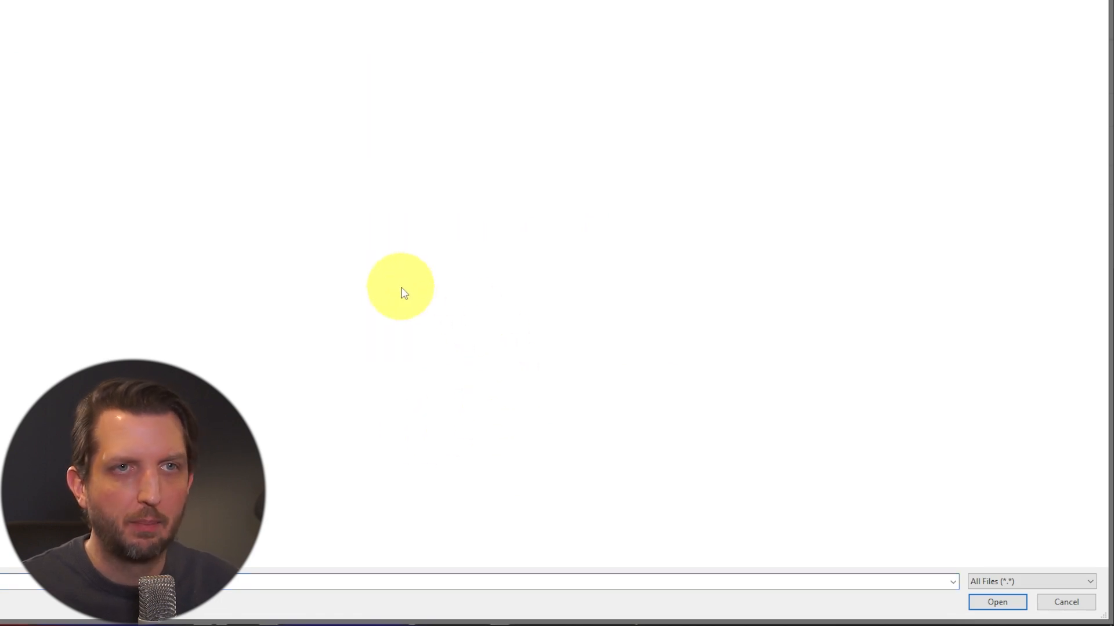
{"action": "mouse_move", "coordinate": [299, 244]}
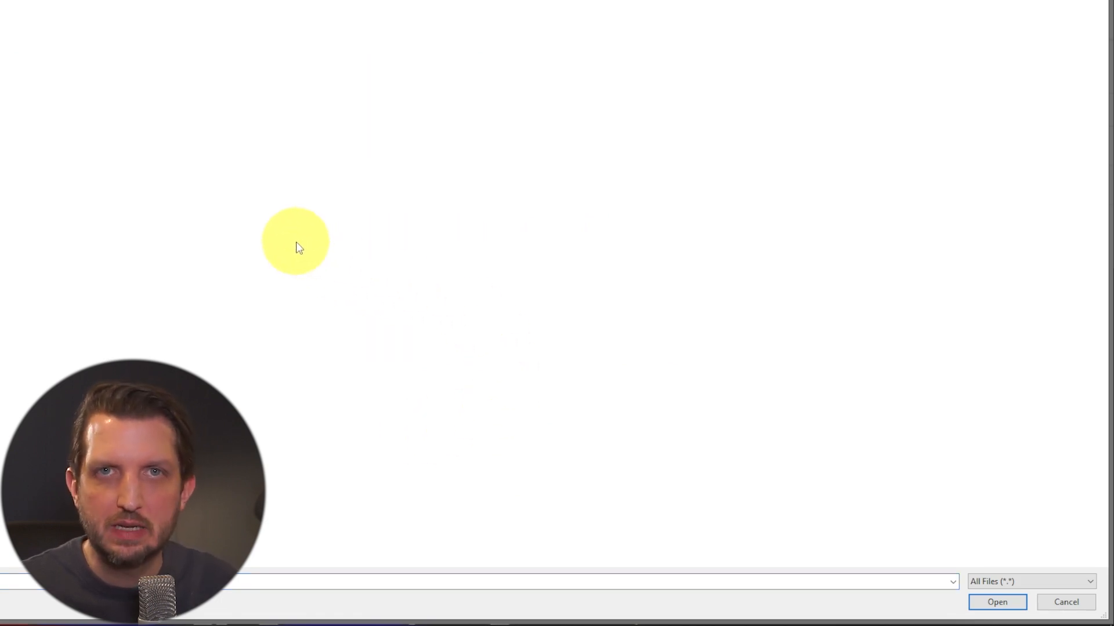
{"action": "mouse_move", "coordinate": [604, 409]}
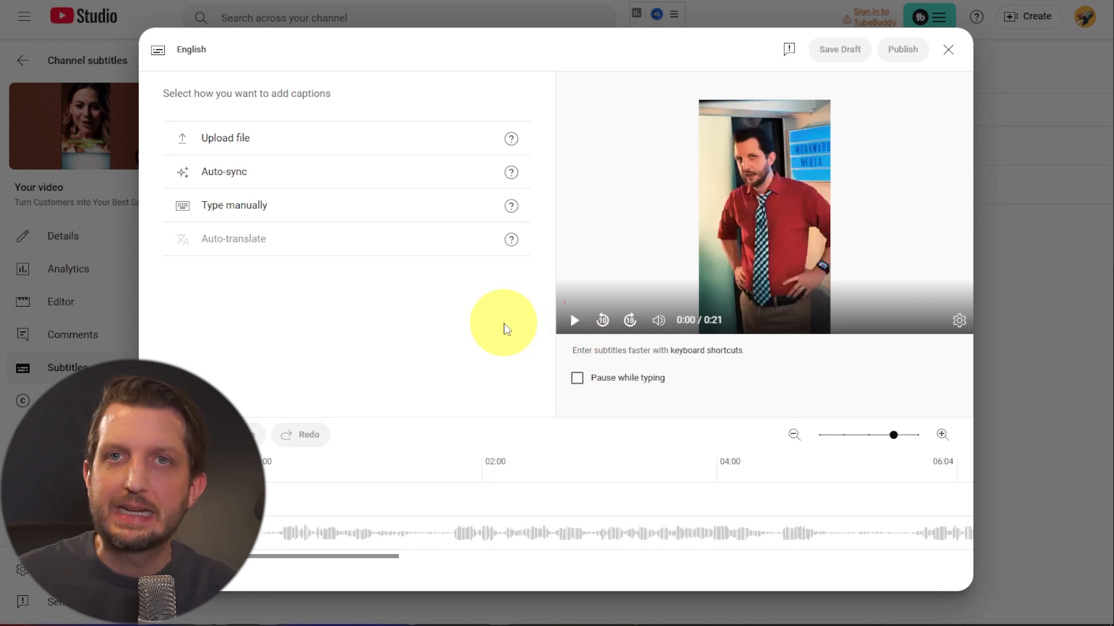
{"action": "mouse_move", "coordinate": [451, 312]}
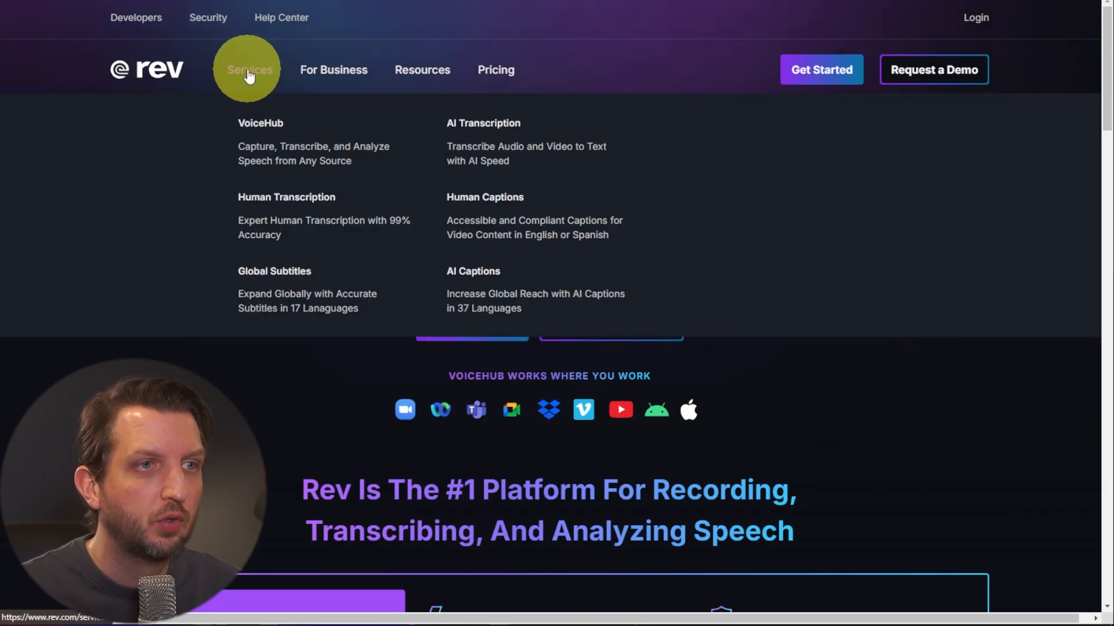
{"action": "mouse_move", "coordinate": [286, 206]}
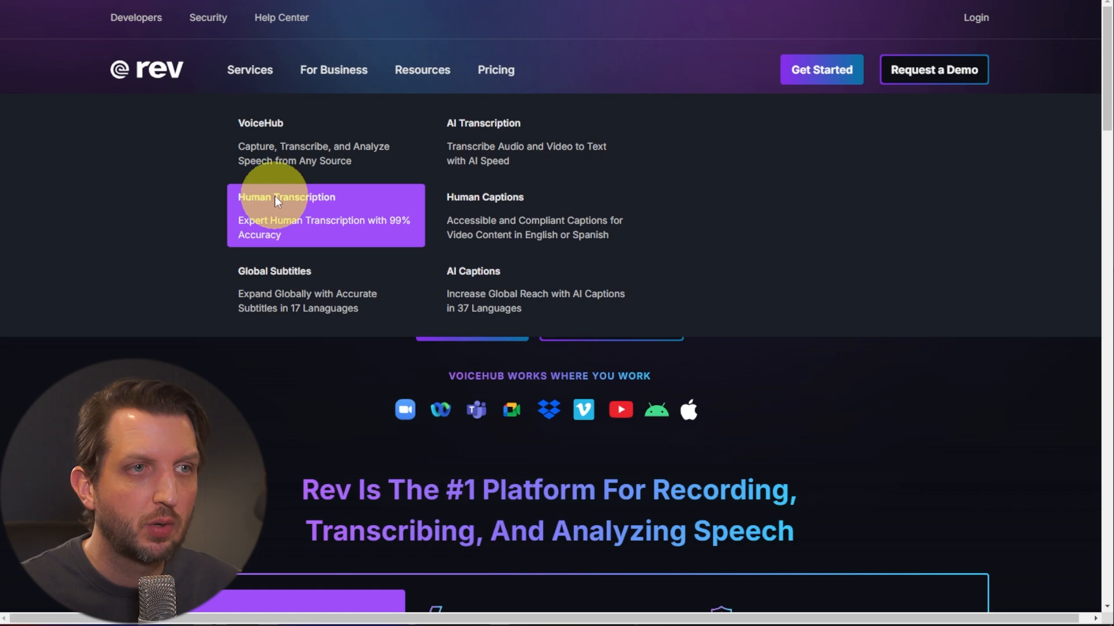
- View Rev.com's Human Transcription page, priced from $1.99 per minute
{"action": "left_click", "coordinate": [286, 197]}
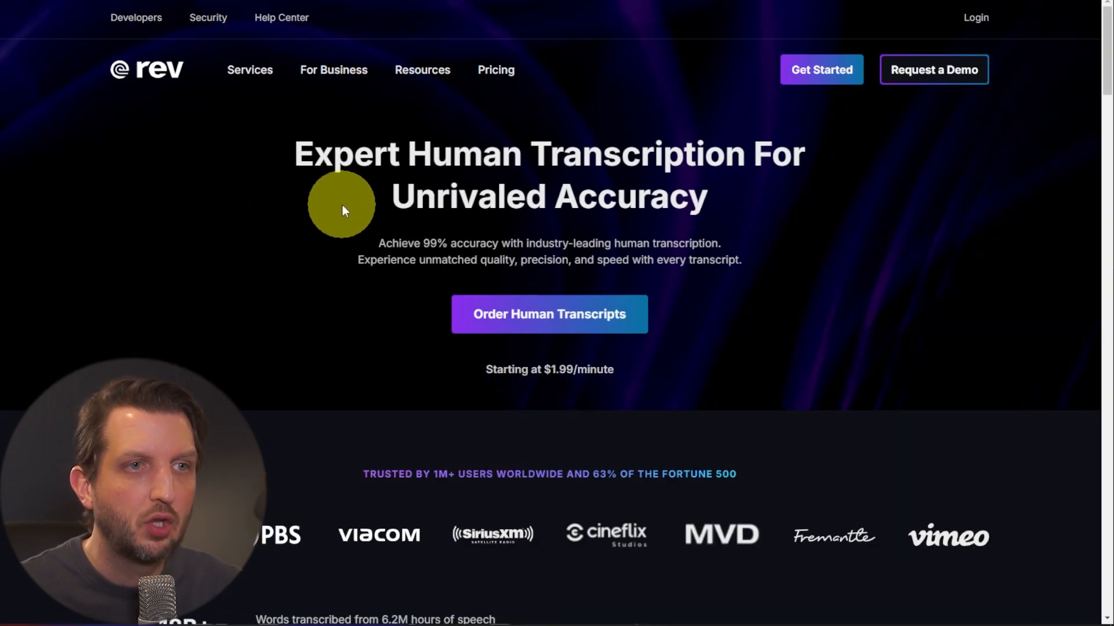
{"action": "mouse_move", "coordinate": [551, 405]}
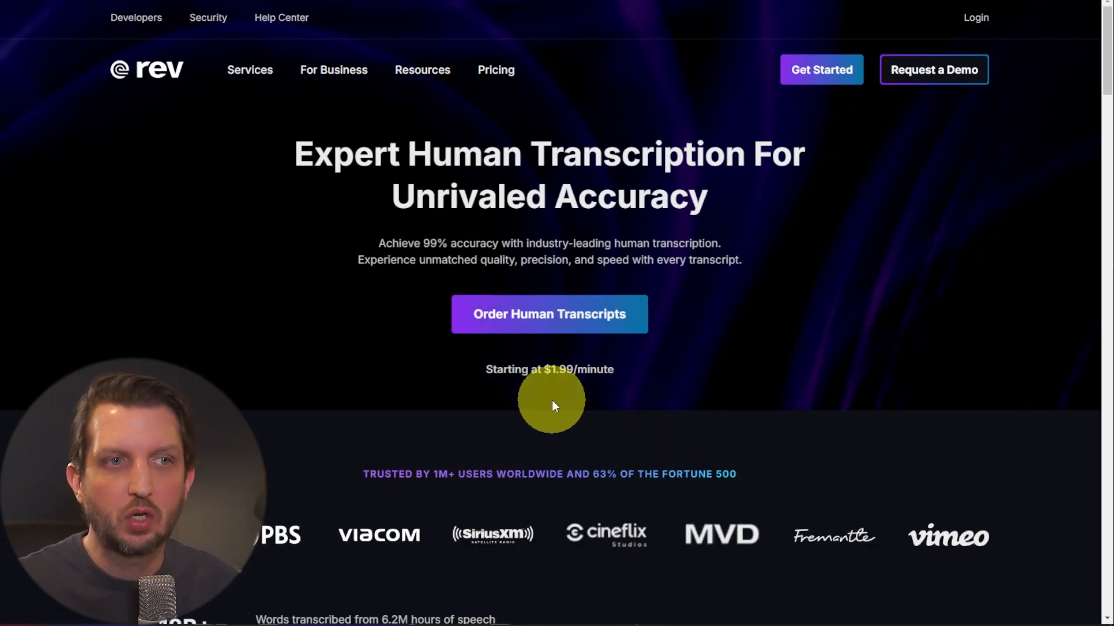
{"action": "mouse_move", "coordinate": [564, 399]}
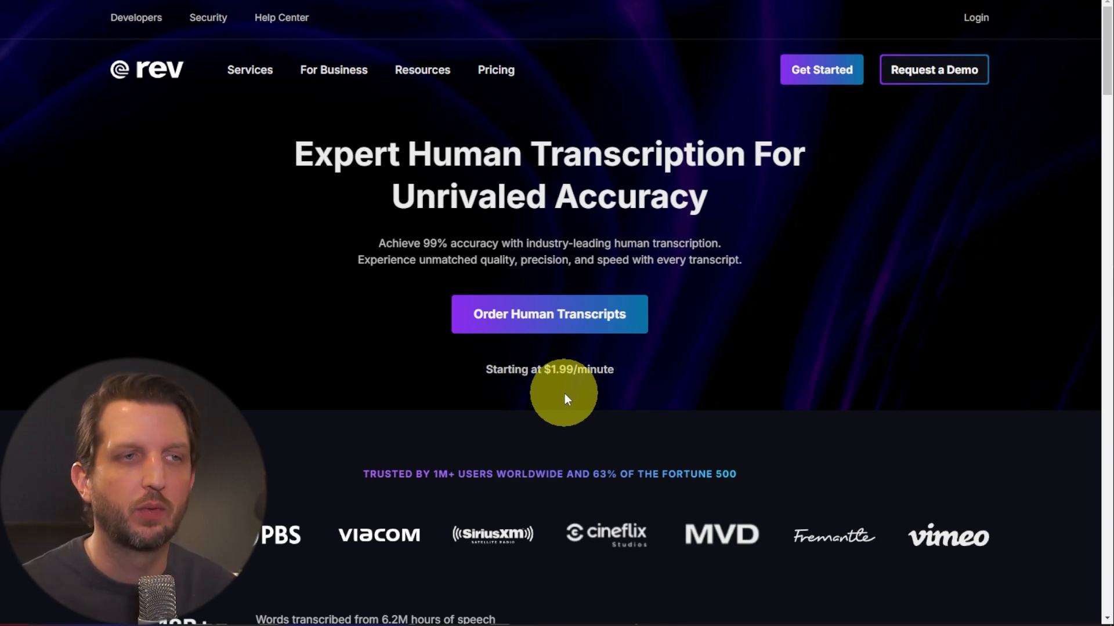
{"action": "mouse_move", "coordinate": [556, 375]}
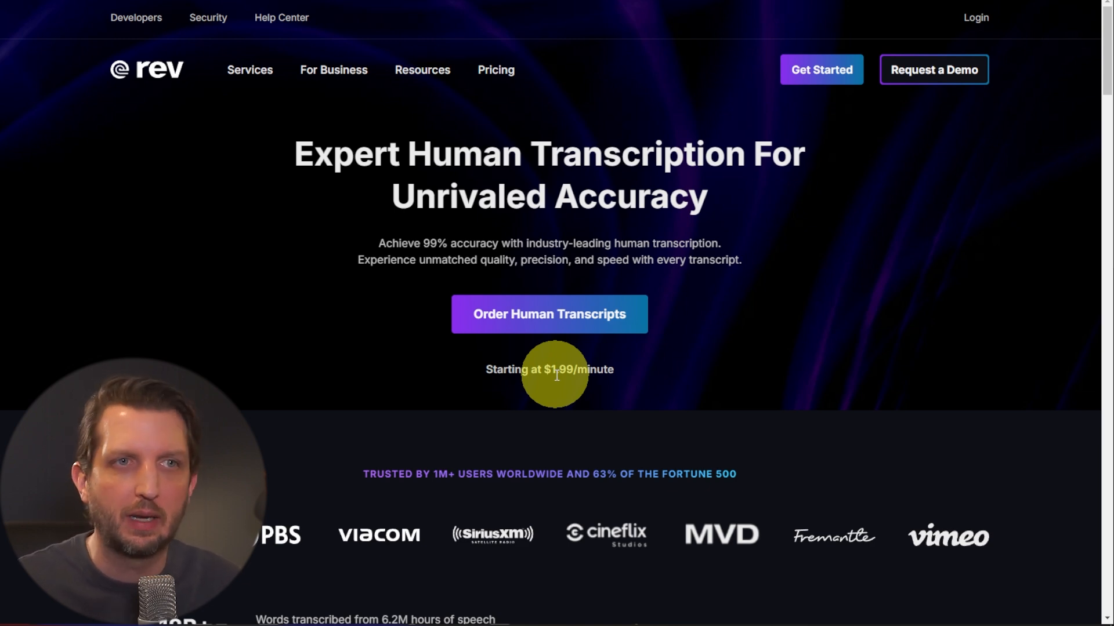
{"action": "mouse_move", "coordinate": [566, 380]}
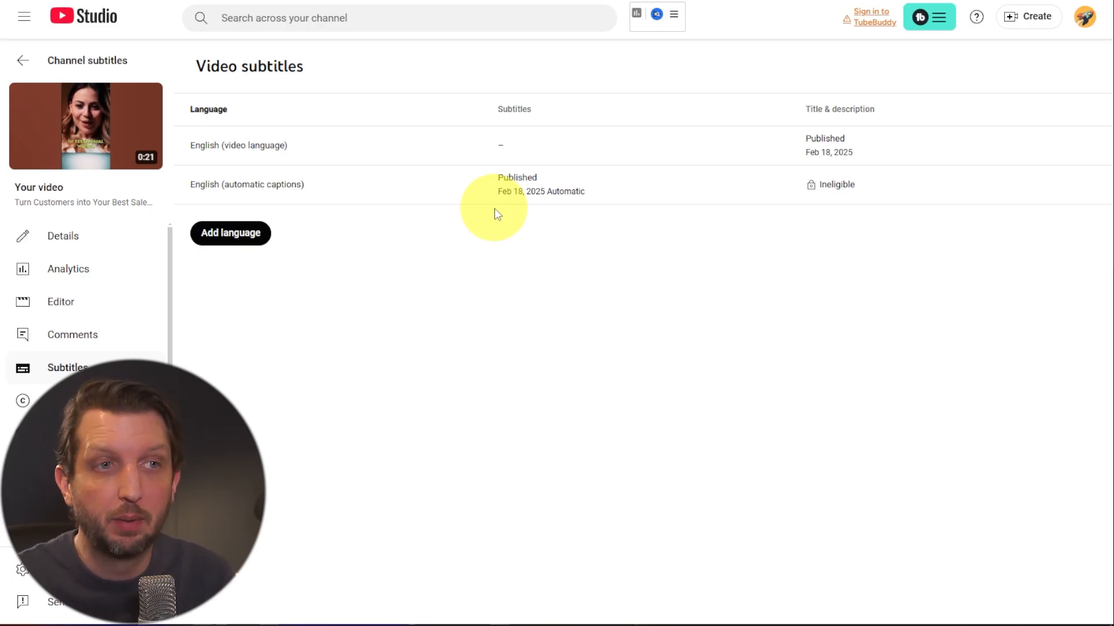
{"action": "mouse_move", "coordinate": [538, 290]}
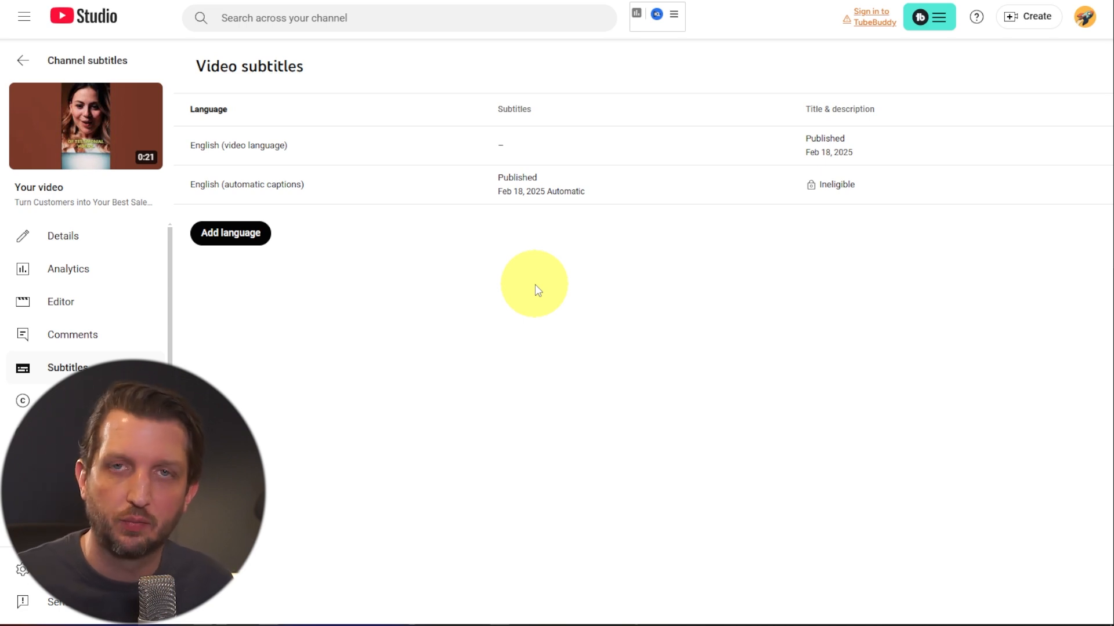
{"action": "mouse_move", "coordinate": [526, 286]}
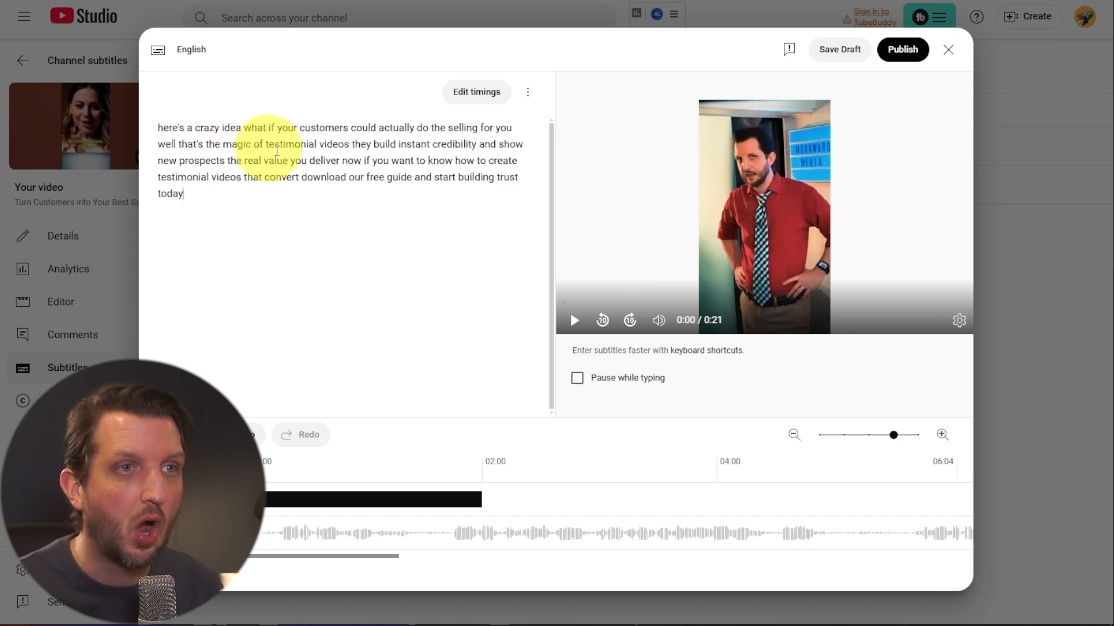
- Auto-sync the pasted transcript into four timed English caption blocks
{"action": "left_click", "coordinate": [475, 91]}
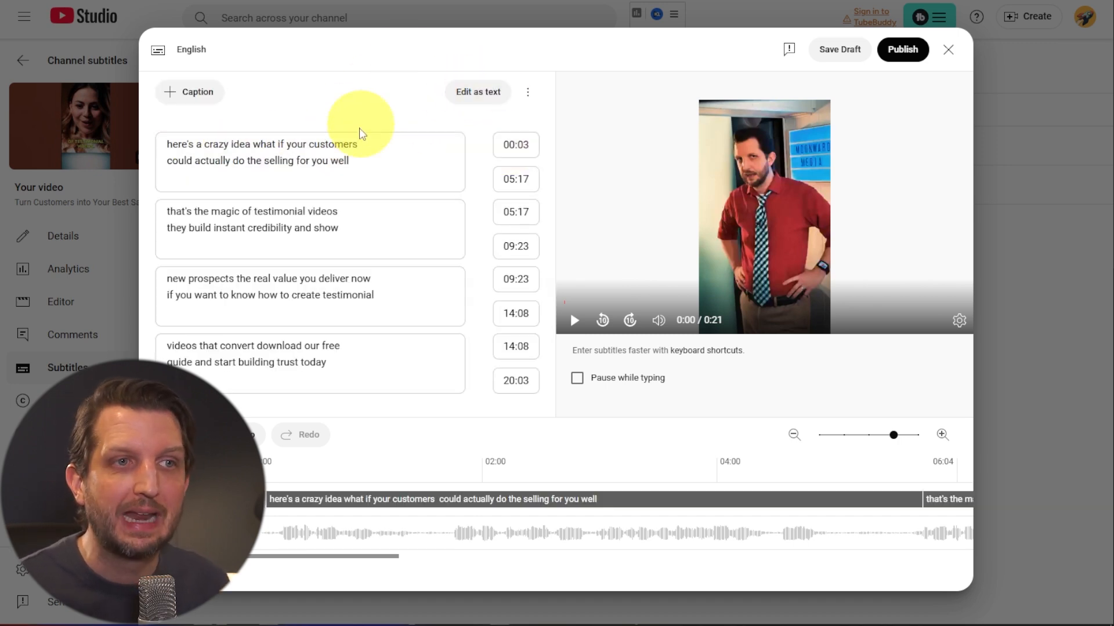